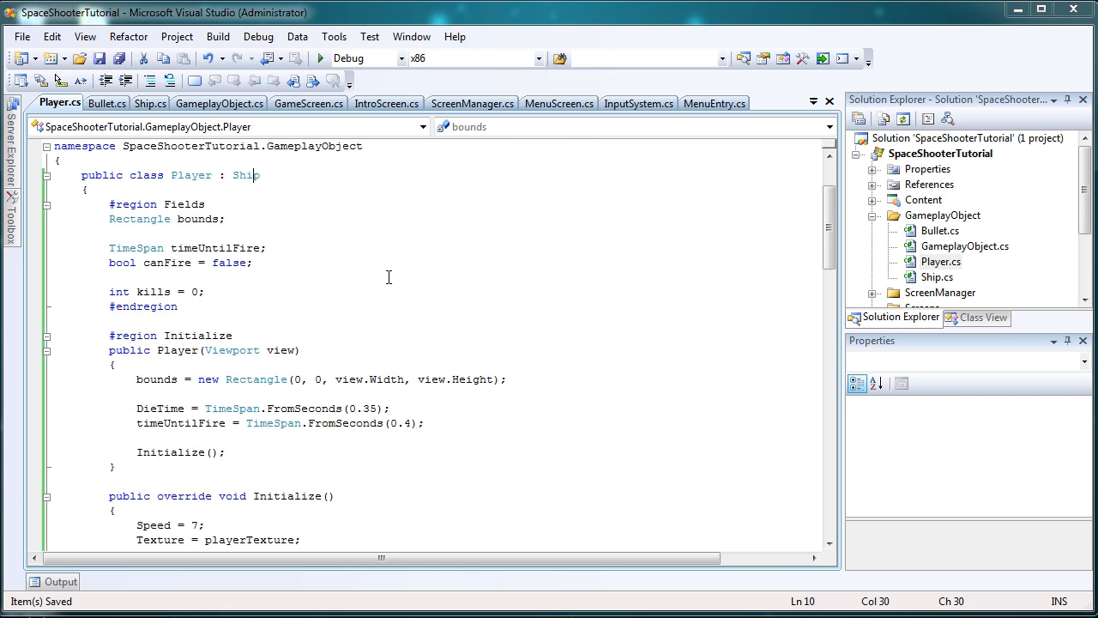
pyautogui.moveTo(409, 186)
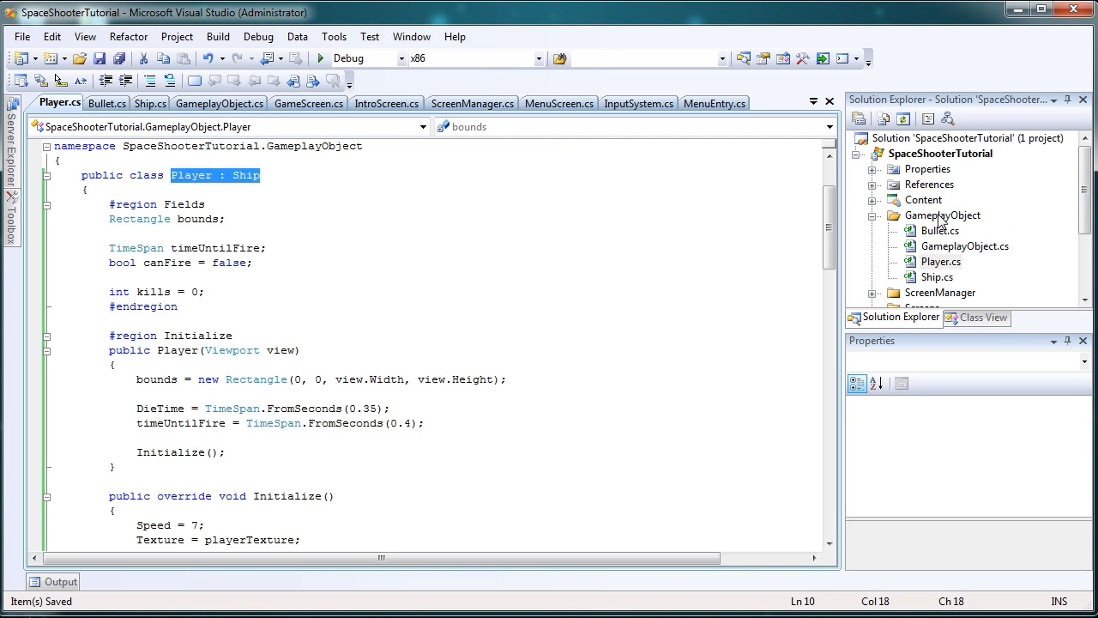
# Step: Browse the GameplayObject folder, Bullet.cs static texture field, and land on the Ship.cs source
pyautogui.click(942, 217)
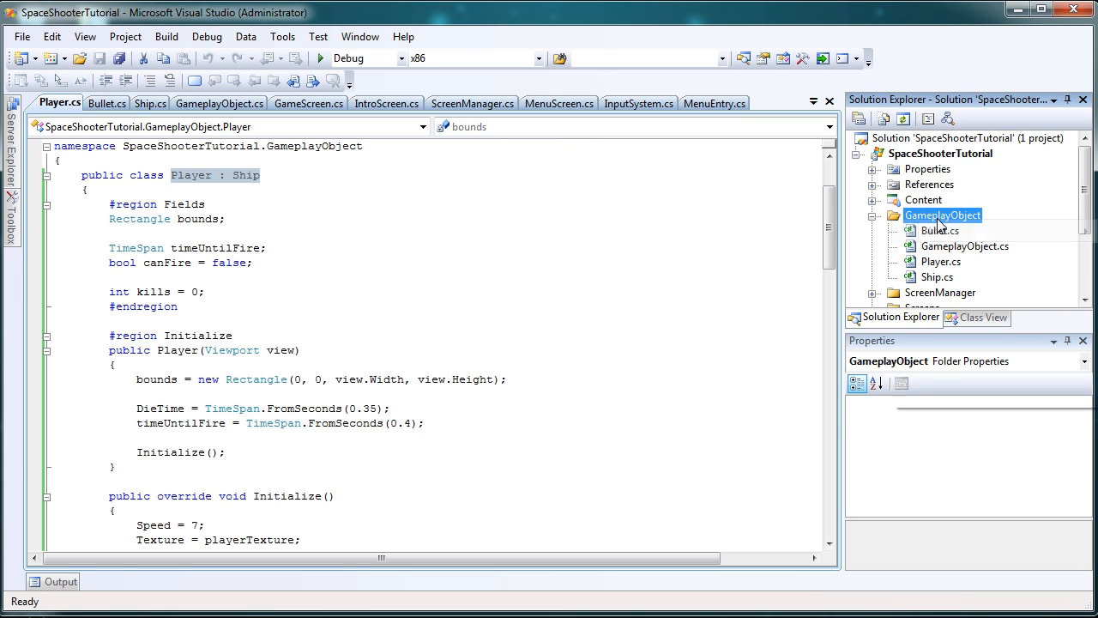
pyautogui.rightClick(943, 216)
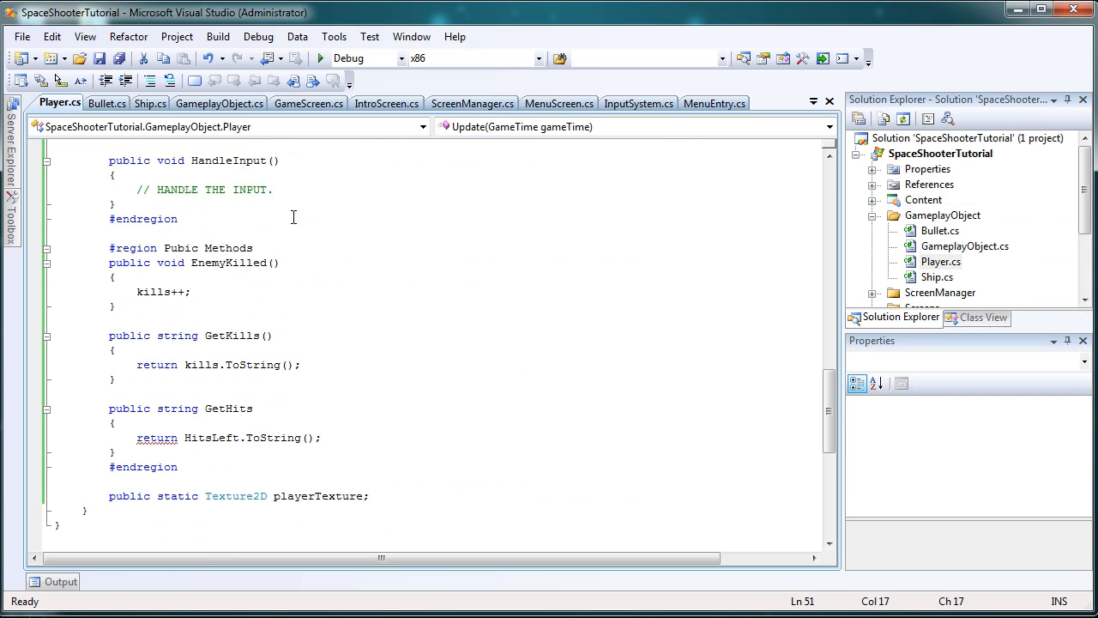
pyautogui.click(106, 103)
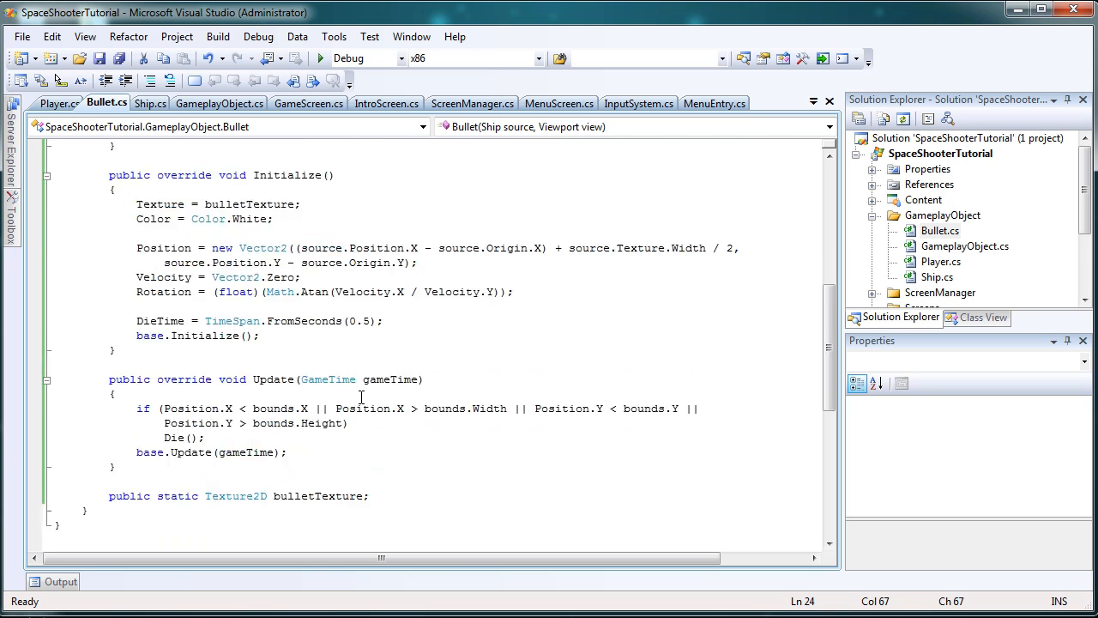
pyautogui.scroll(-3)
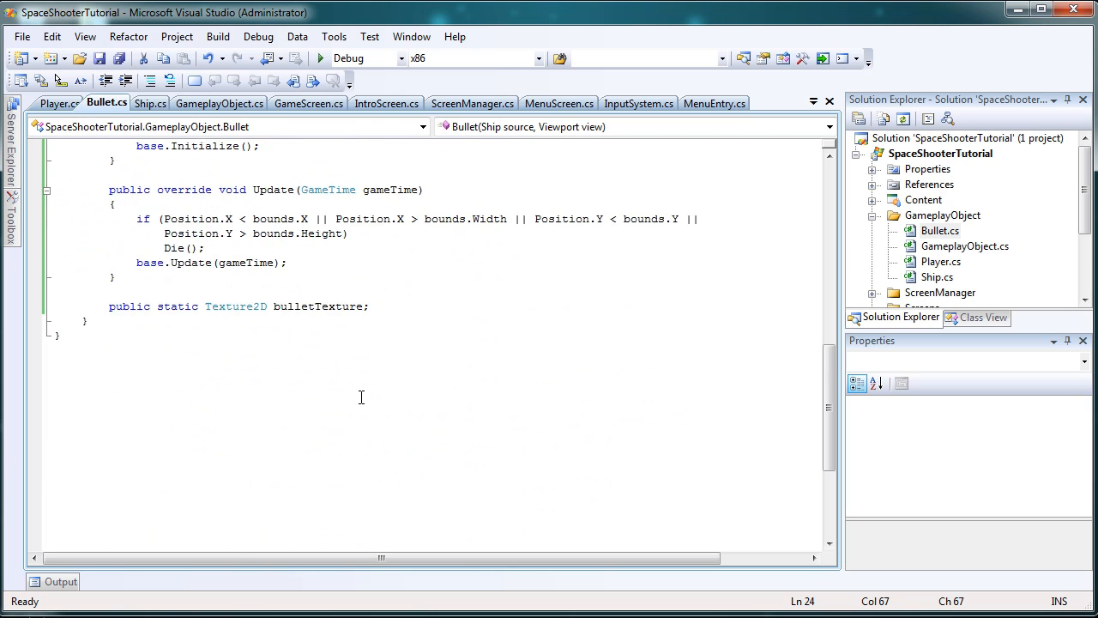
pyautogui.click(151, 103)
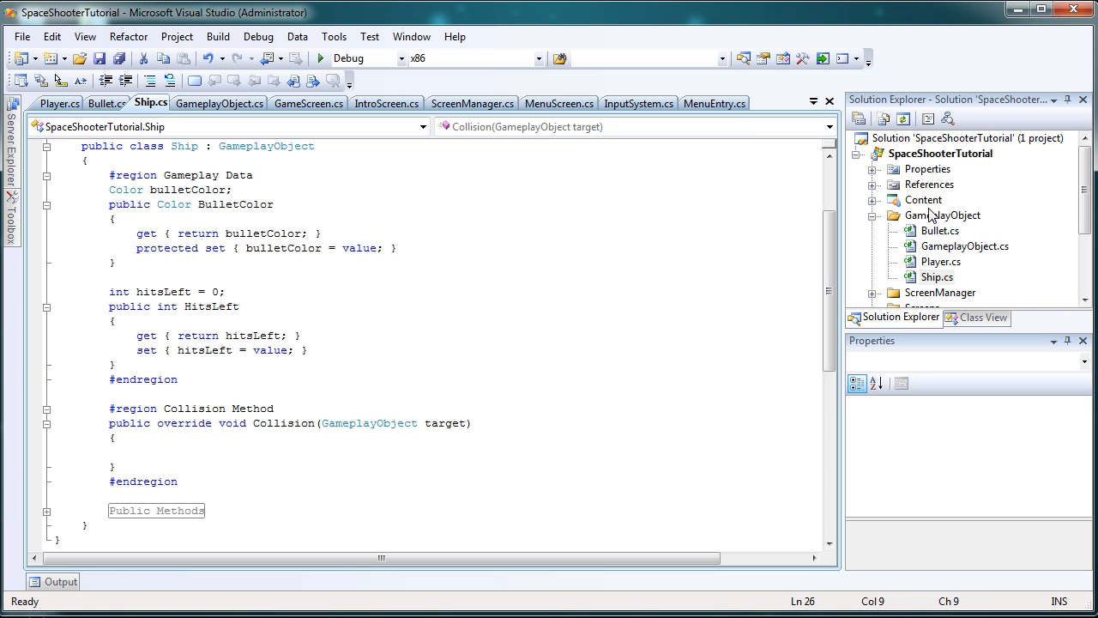
pyautogui.moveTo(935, 217)
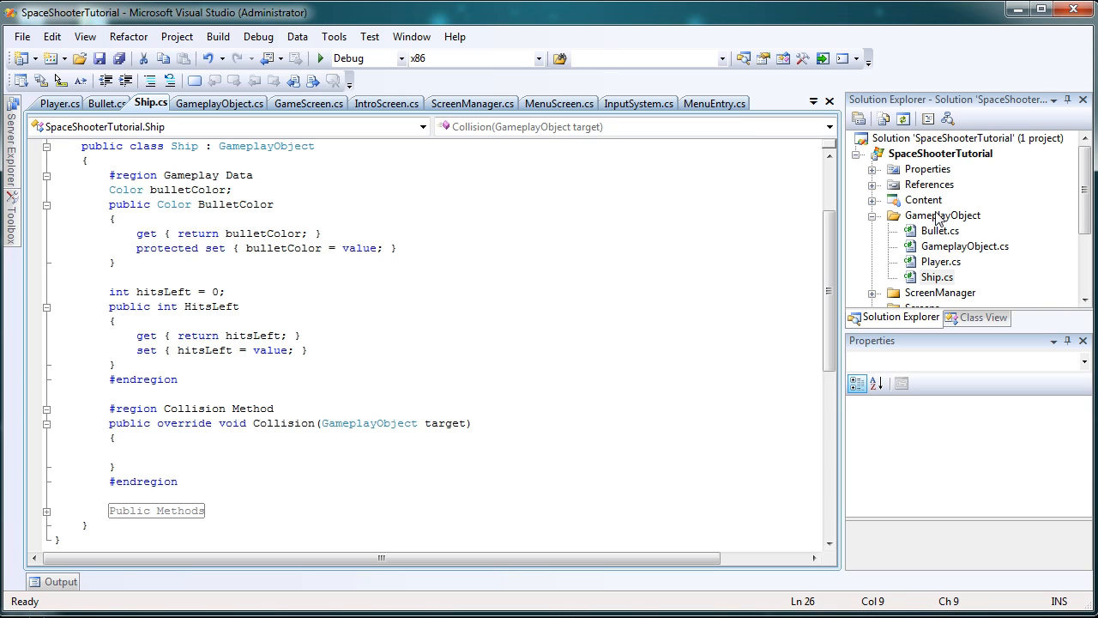
# Step: Add a new Class item named Enemy.cs to the GameplayObject folder
pyautogui.rightClick(942, 215)
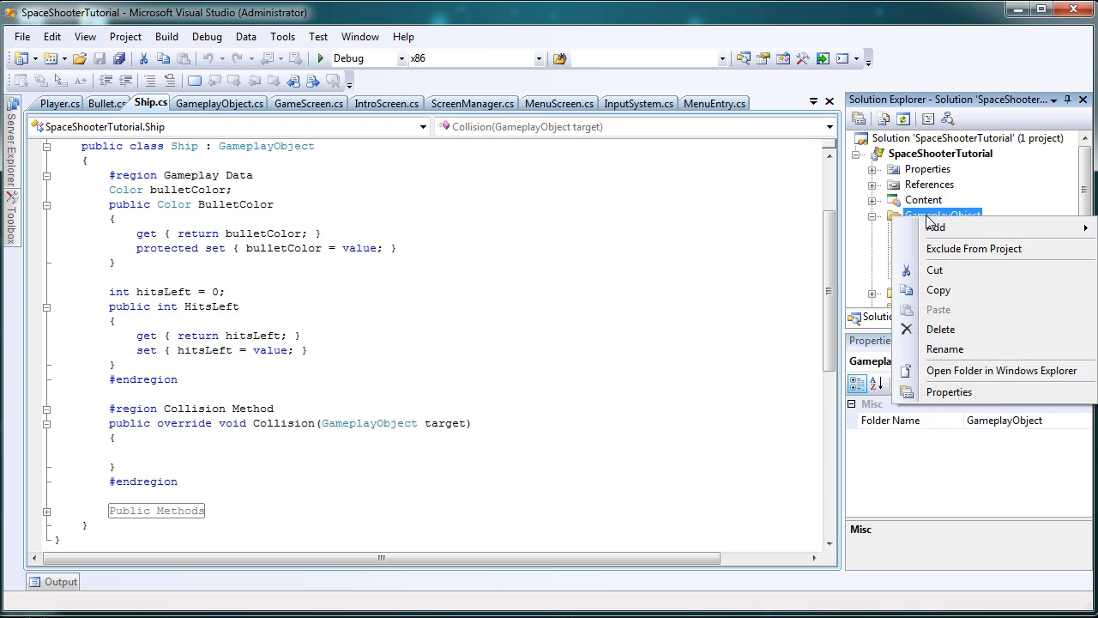
pyautogui.moveTo(937, 227)
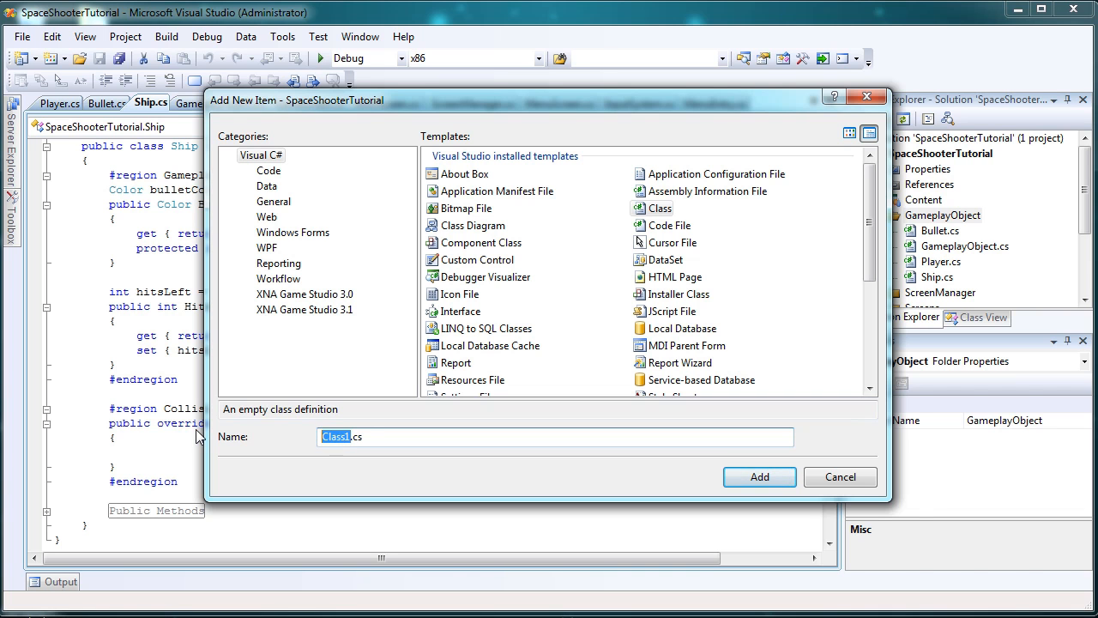
pyautogui.write('Een')
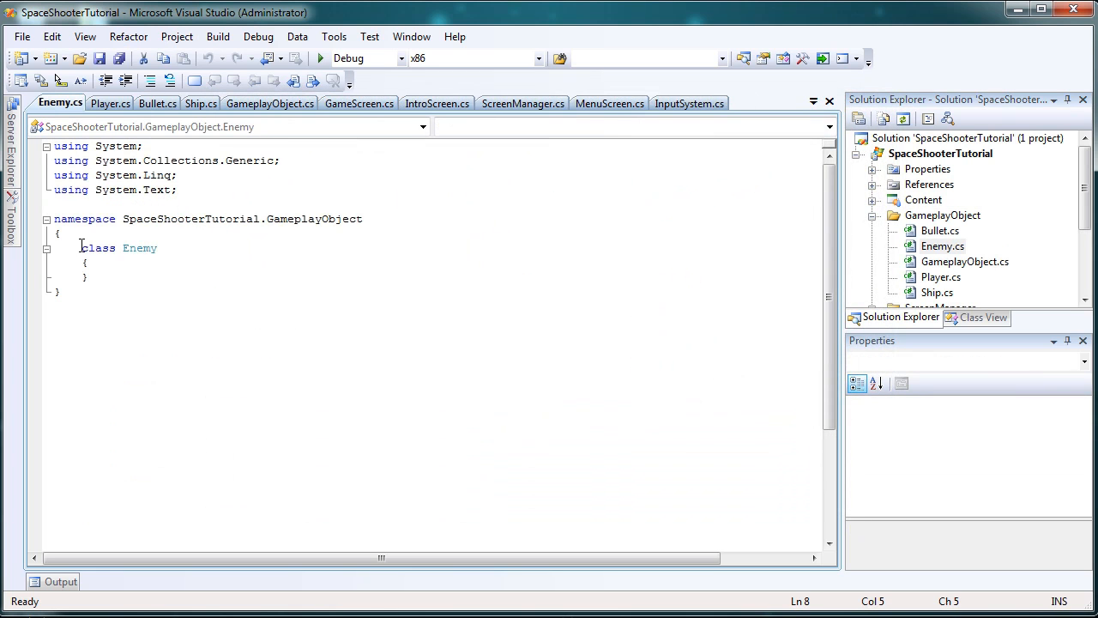
# Step: Declare Enemy as a public class inheriting from Ship
pyautogui.write('public')
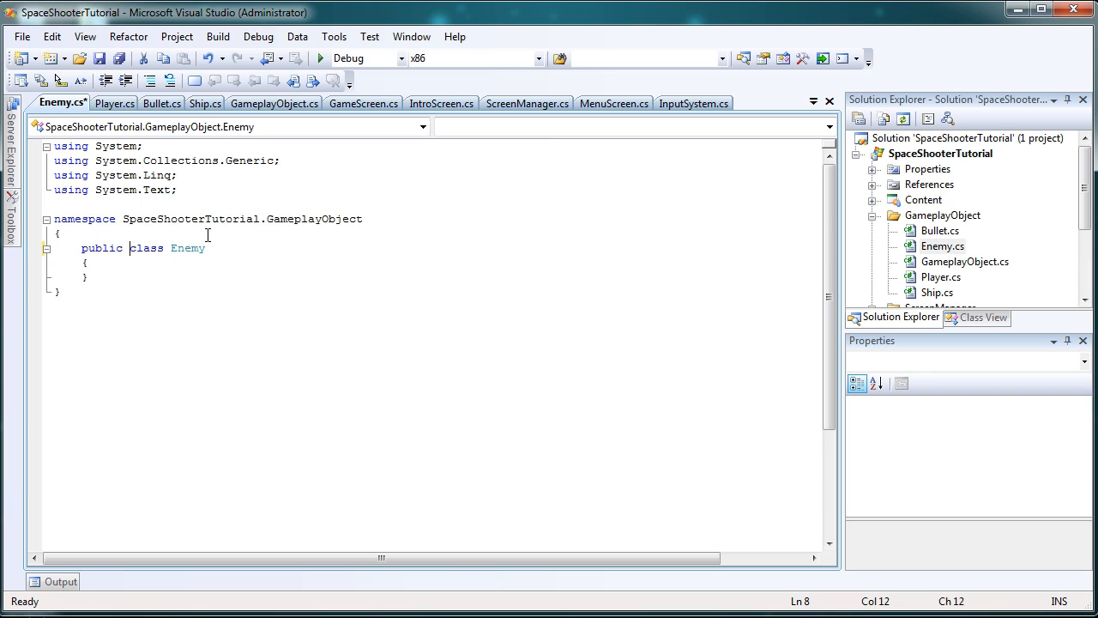
pyautogui.write(': S')
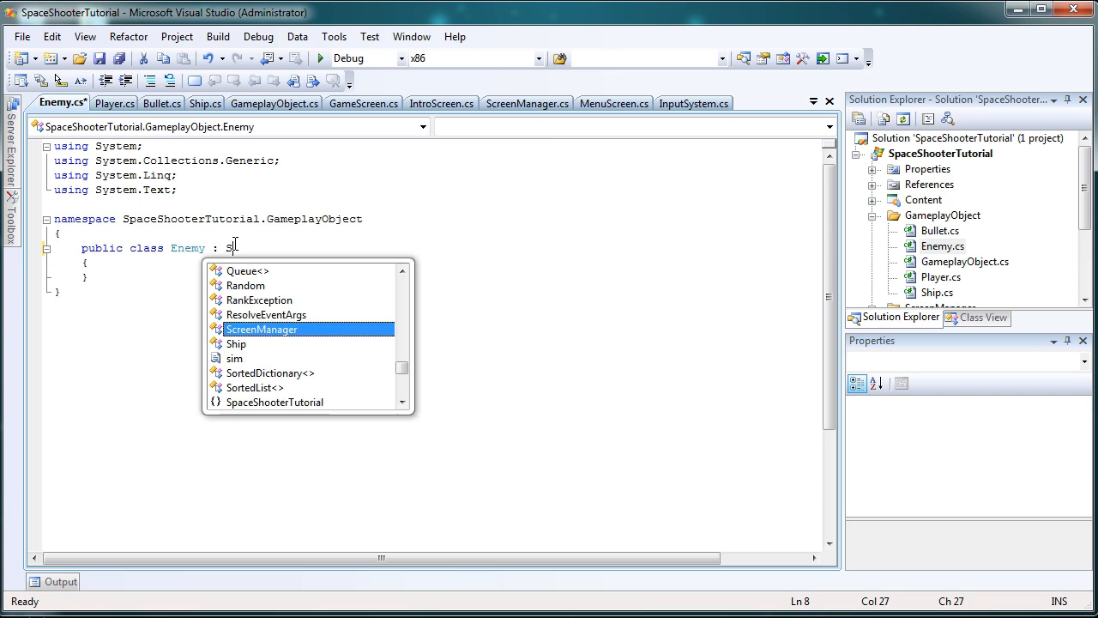
pyautogui.write('hip')
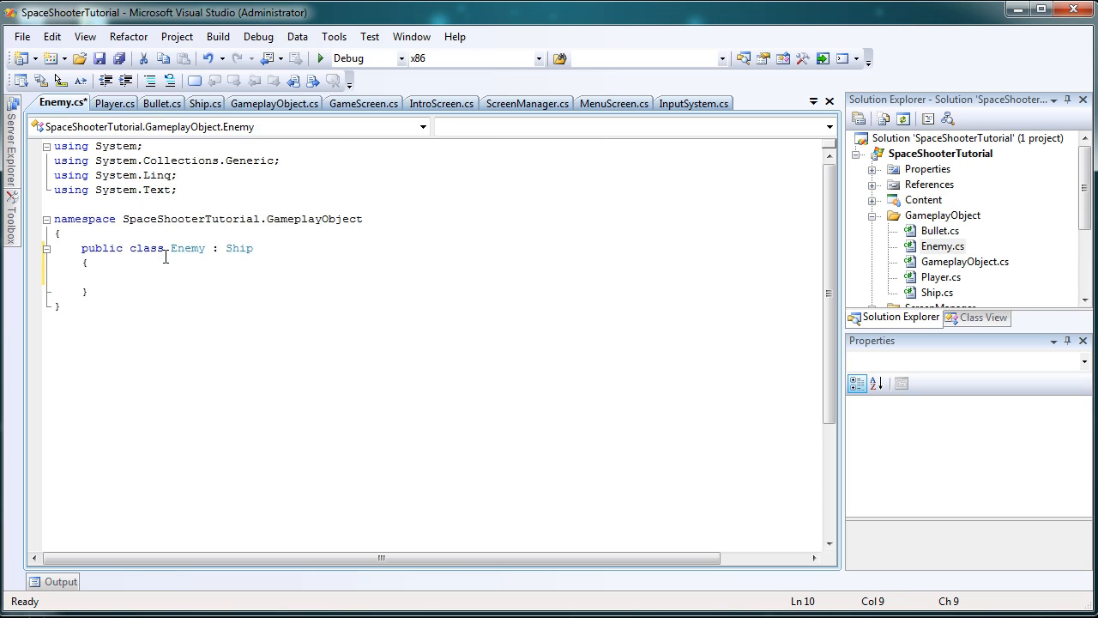
# Step: Declare fields Player target, TimeSpan fireTime and bool canFire = false
pyautogui.write('Player')
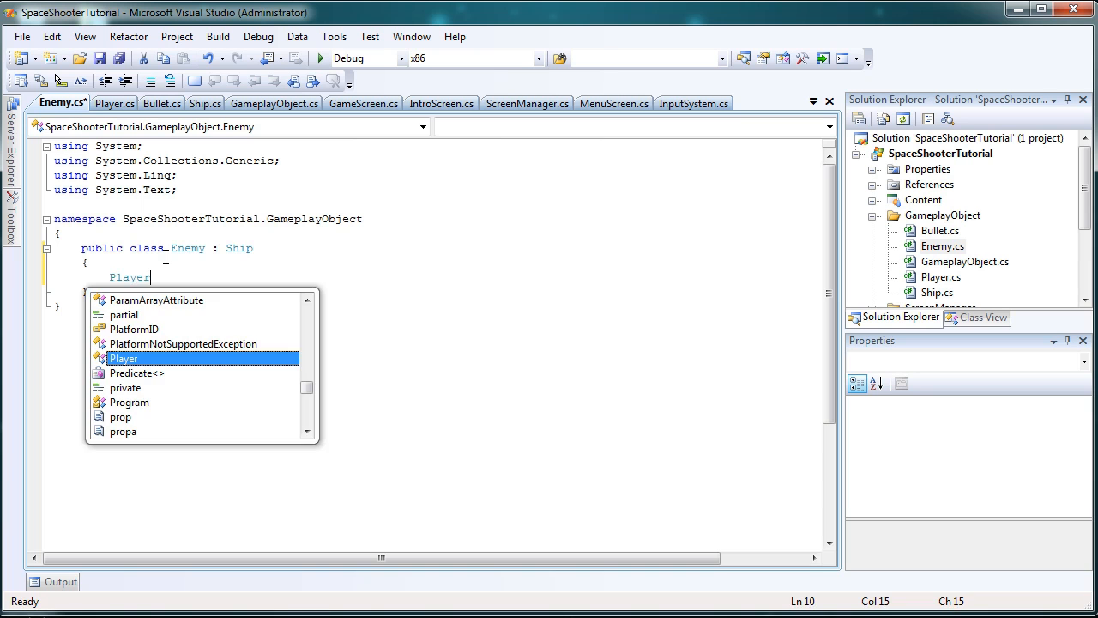
pyautogui.write('target;')
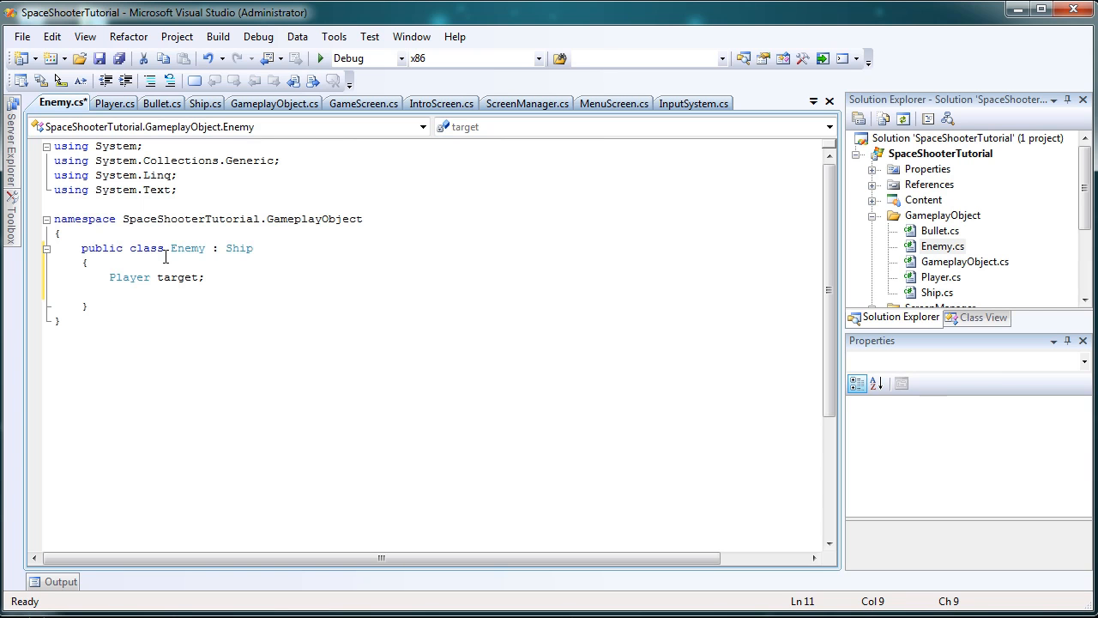
pyautogui.write('TimeSpan')
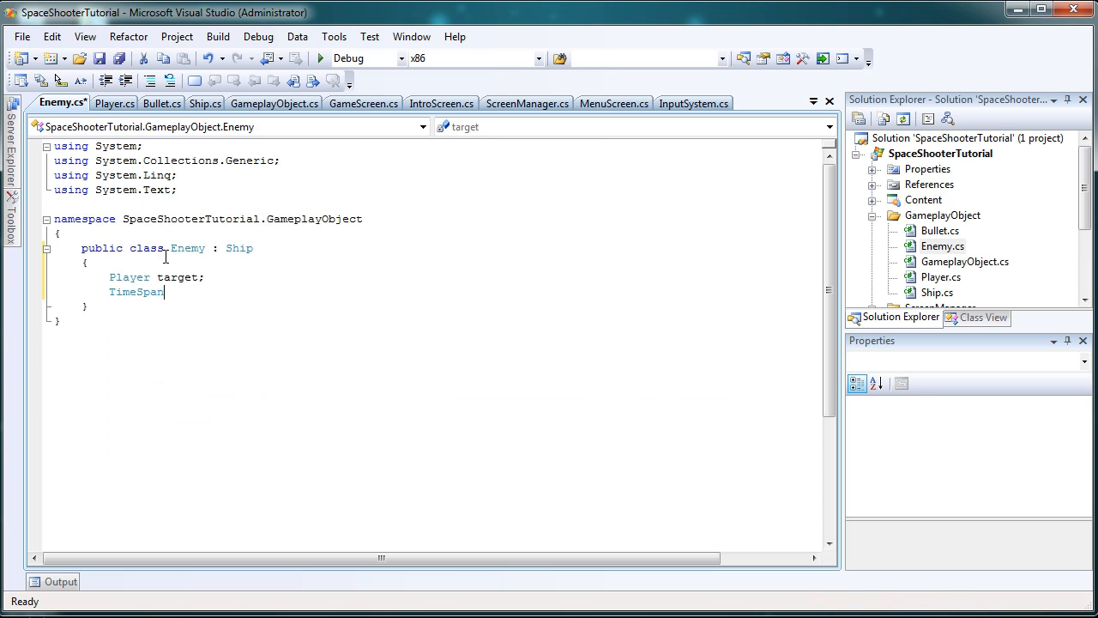
pyautogui.write('fireTime;')
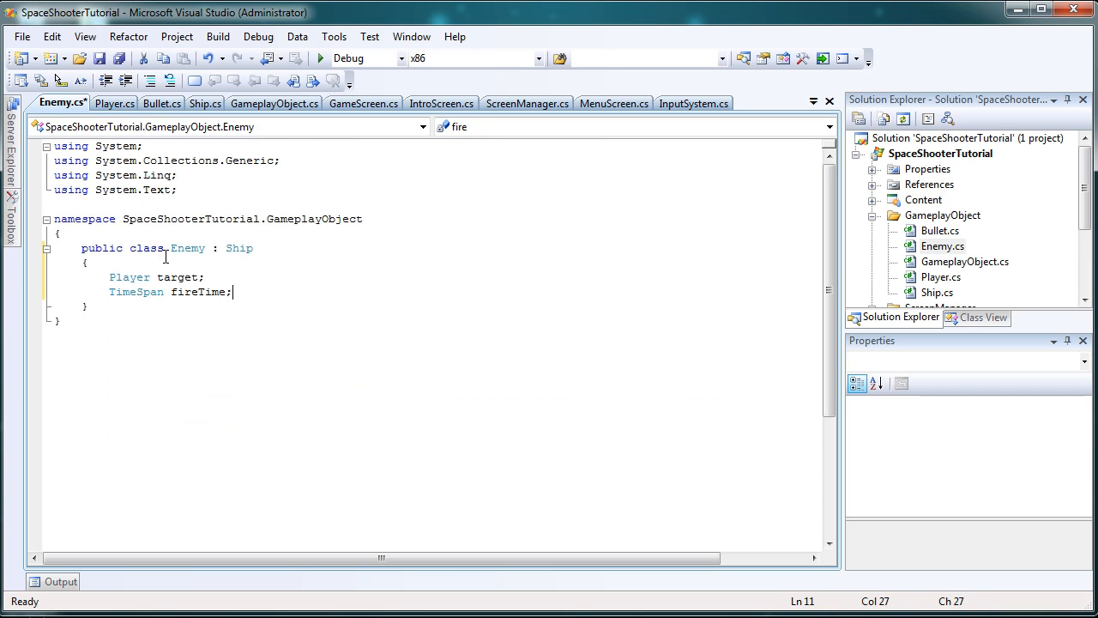
pyautogui.press('enter')
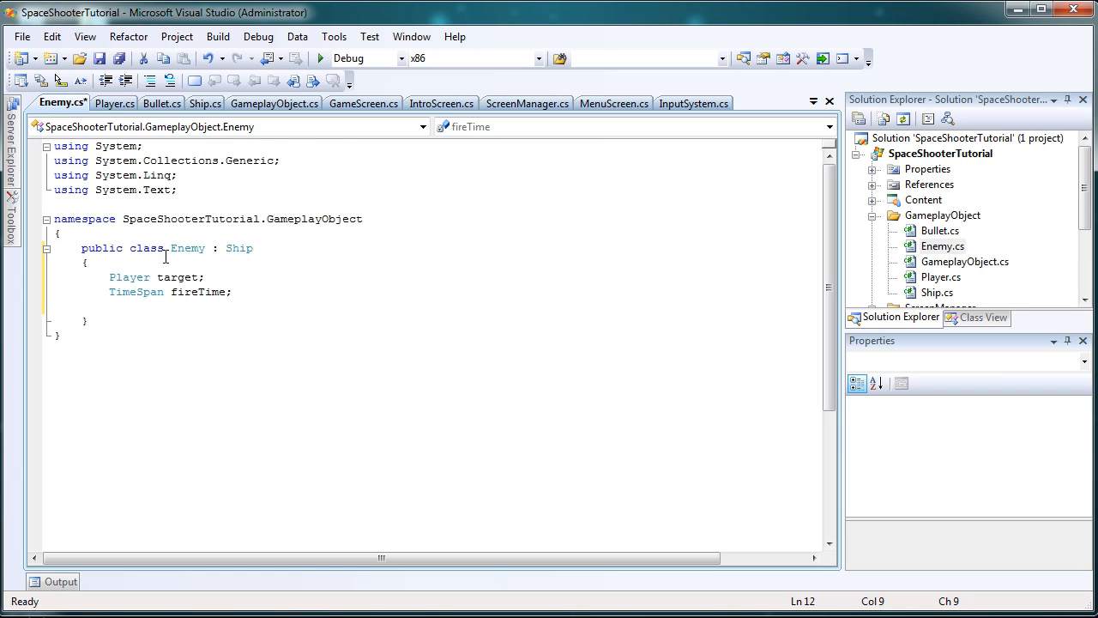
pyautogui.write('bool canFi')
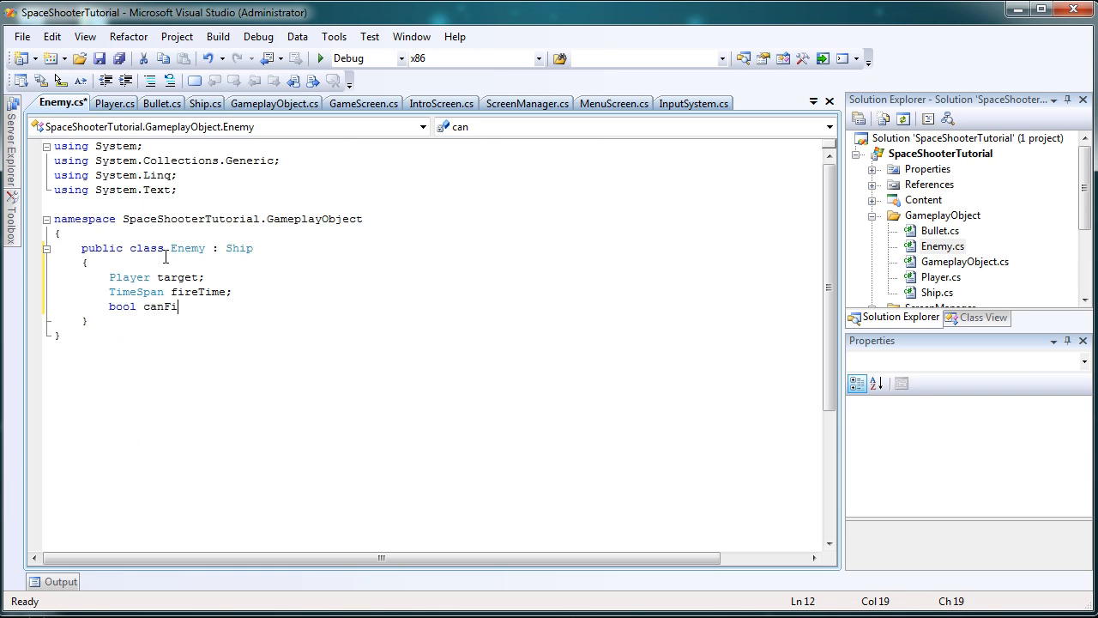
pyautogui.write('re = false;')
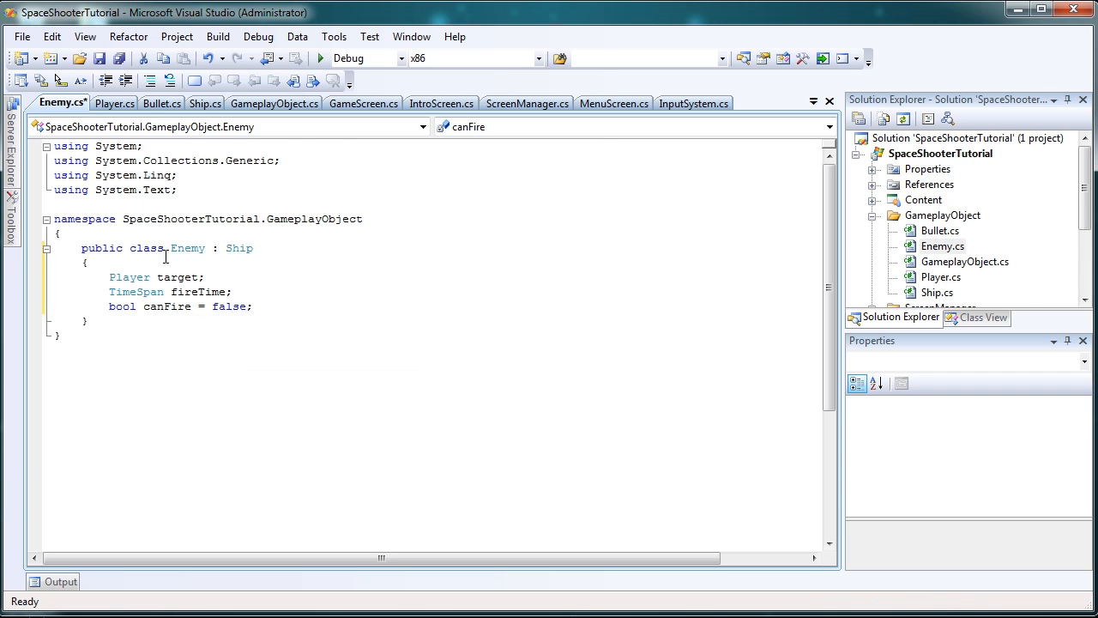
pyautogui.press('Enter')
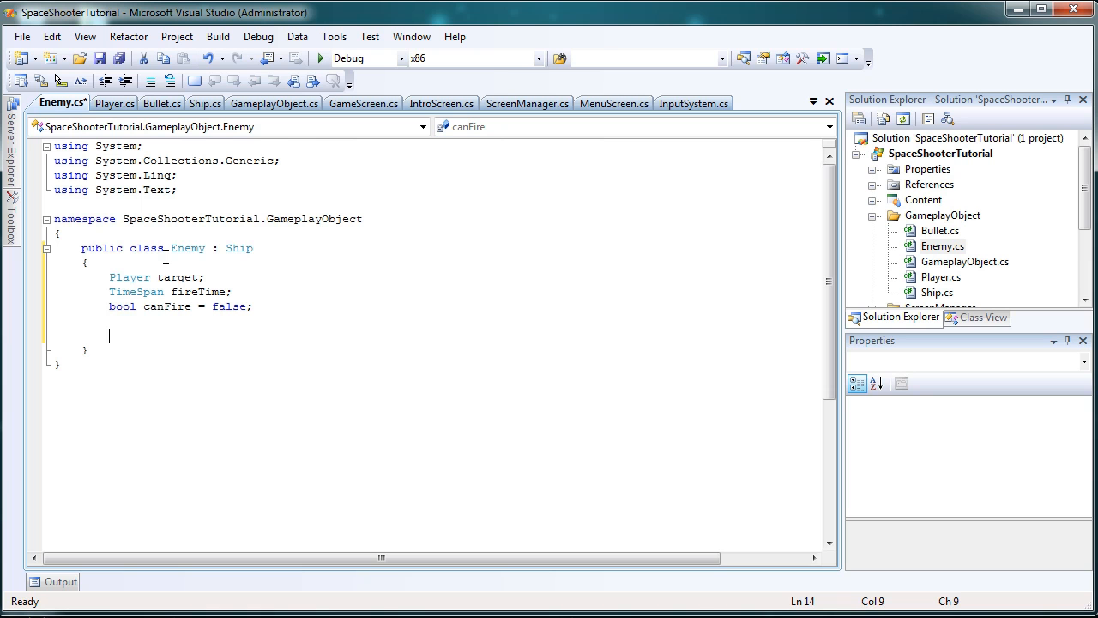
# Step: Write the Enemy(Player target) constructor storing this.target = target
pyautogui.write('public')
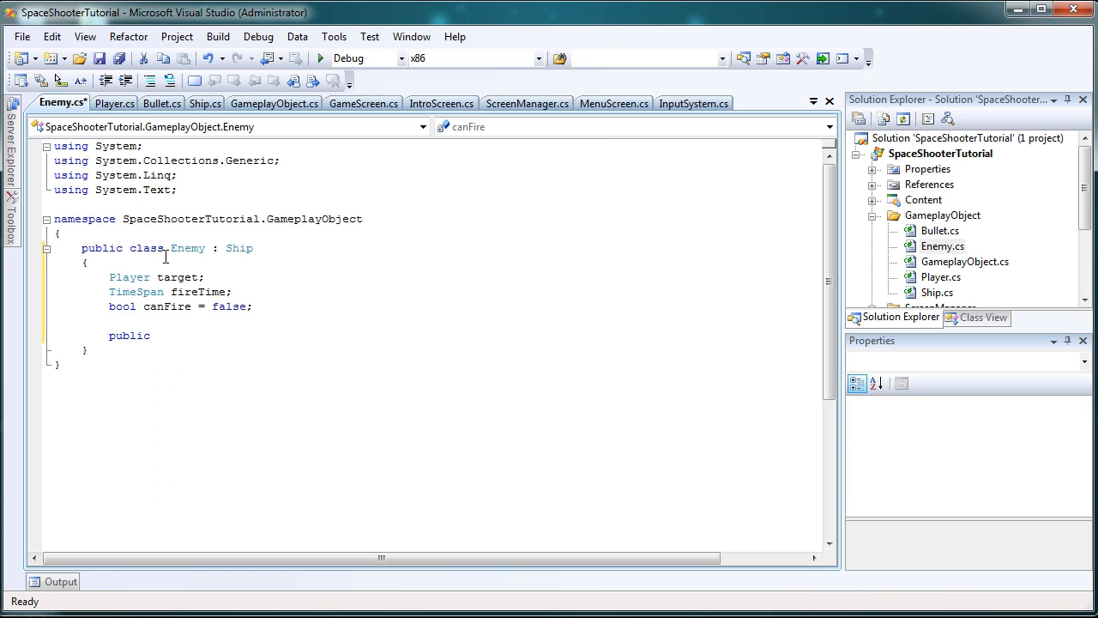
pyautogui.write('Enemy(Player target')
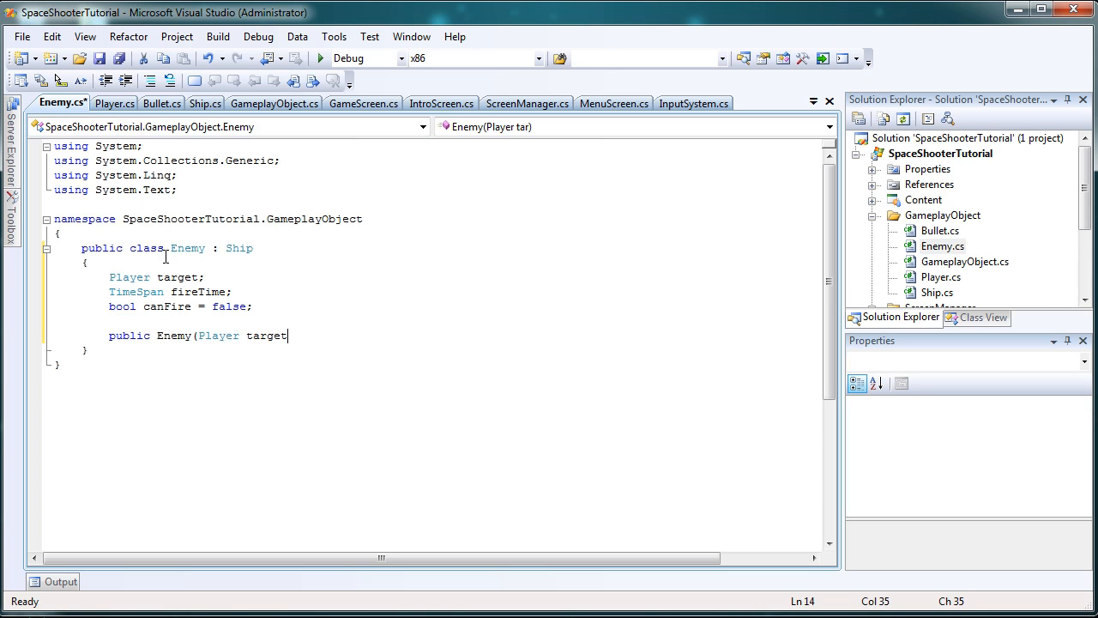
pyautogui.write(')')
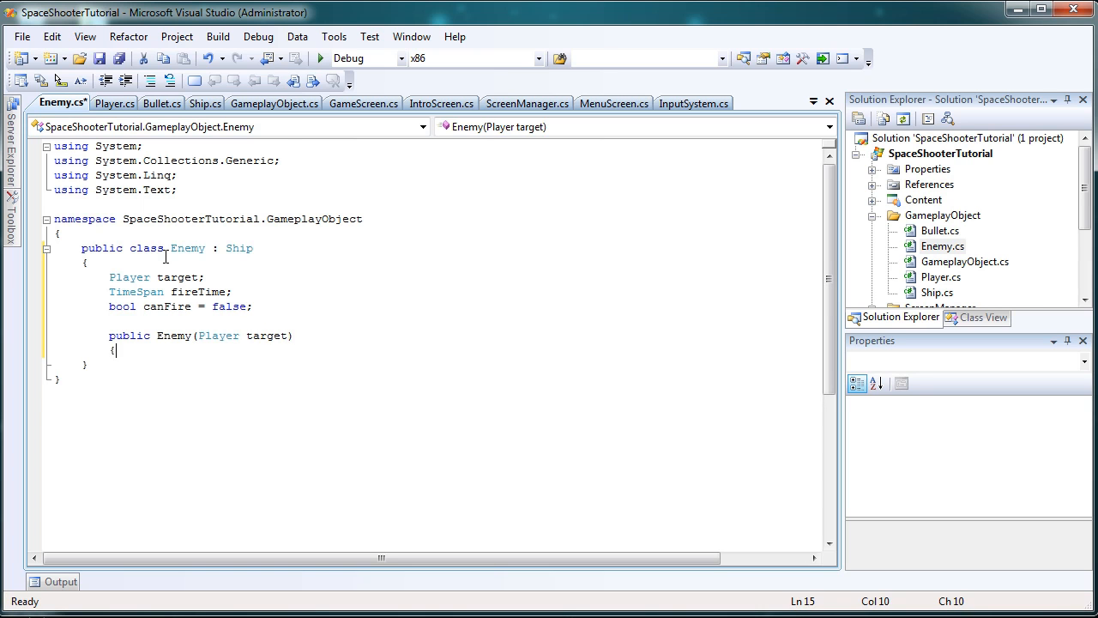
pyautogui.write('thi')
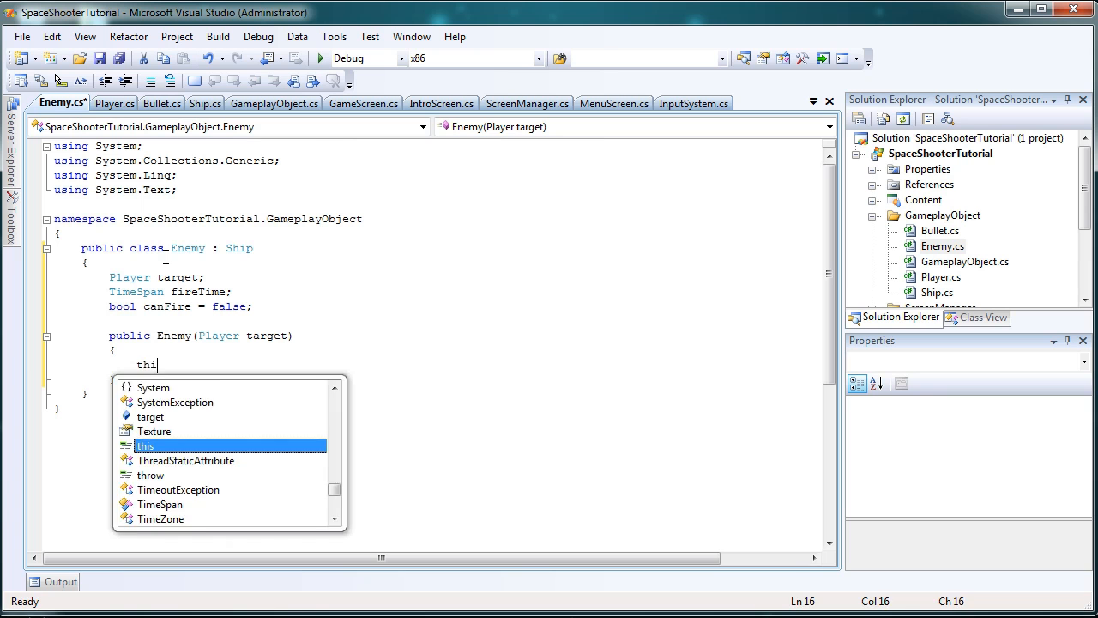
pyautogui.write('s.target')
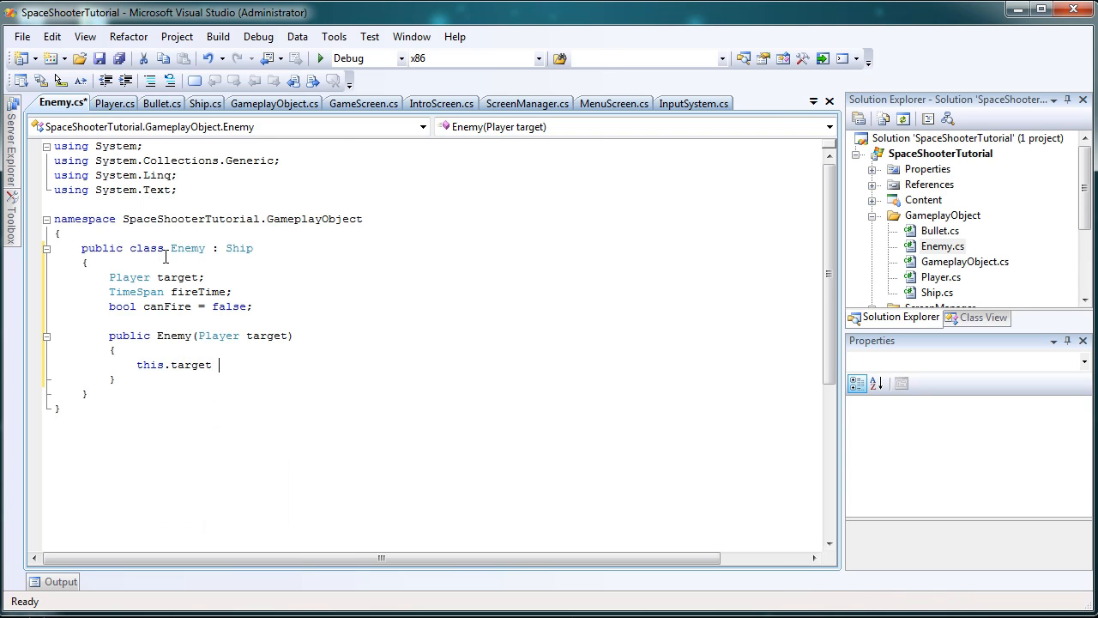
pyautogui.write('= tareg')
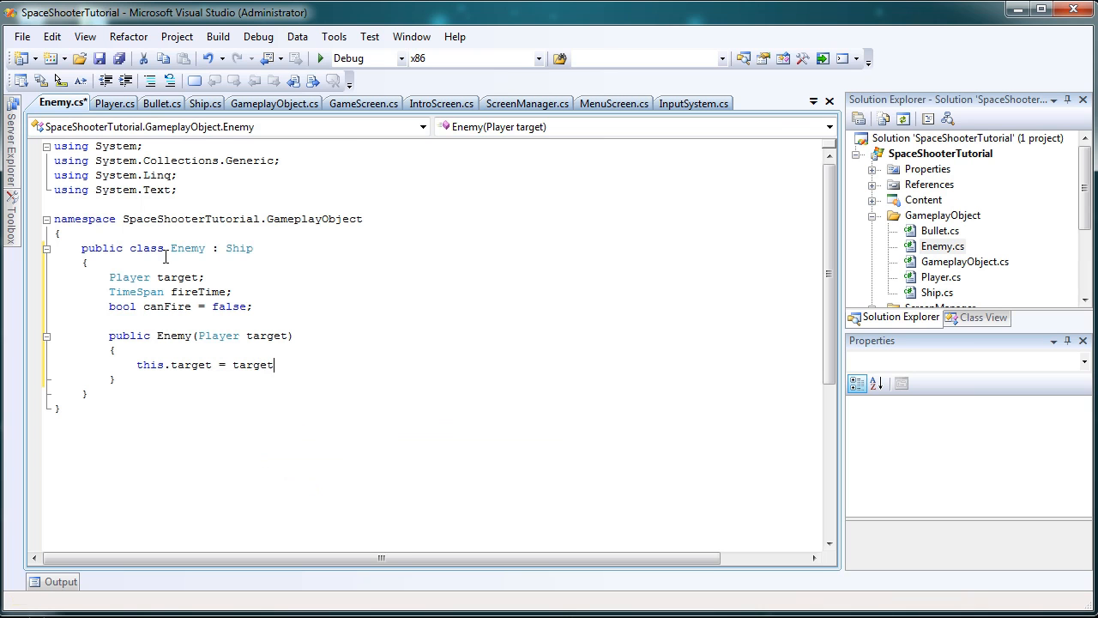
pyautogui.write(';')
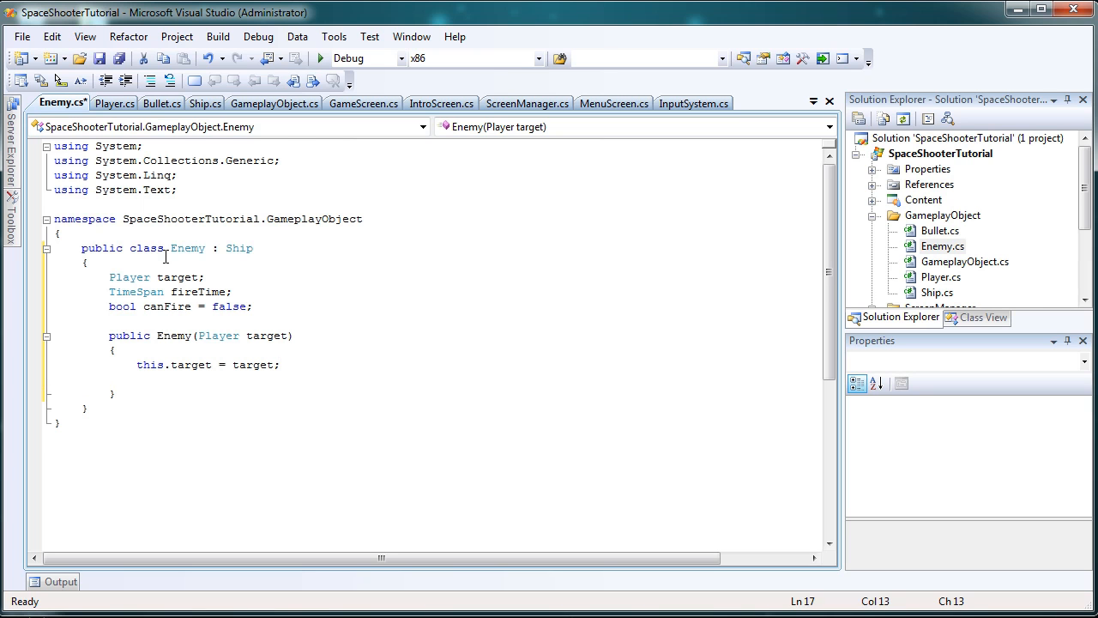
# Step: Set DieTime to TimeSpan.FromSeconds(0.35) in the constructor
pyautogui.write('DieTime = Ti')
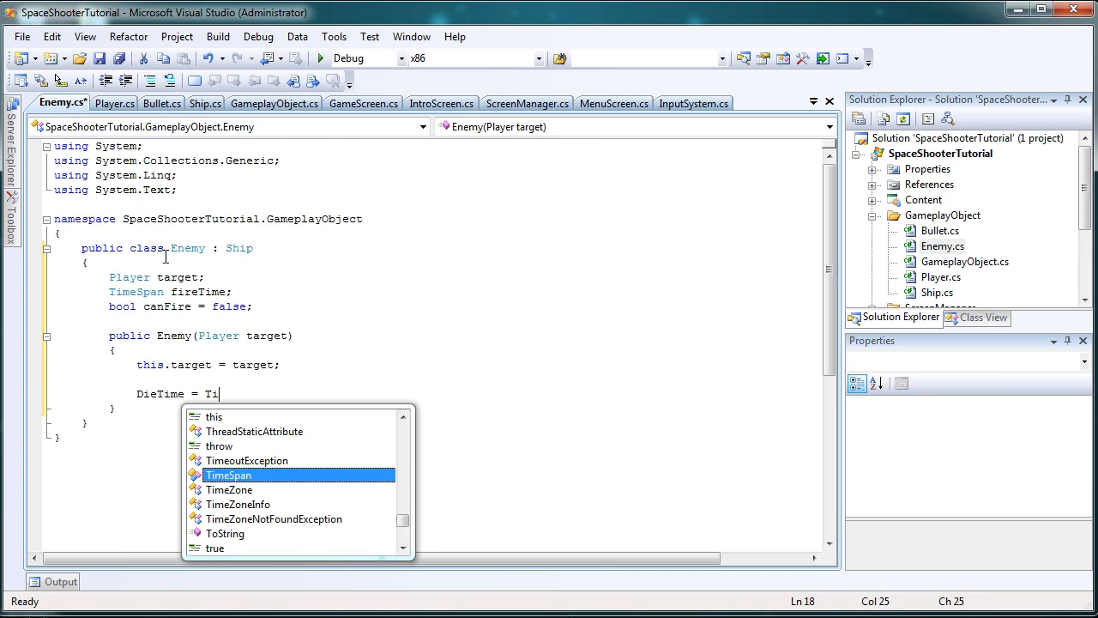
pyautogui.write('meSpan.')
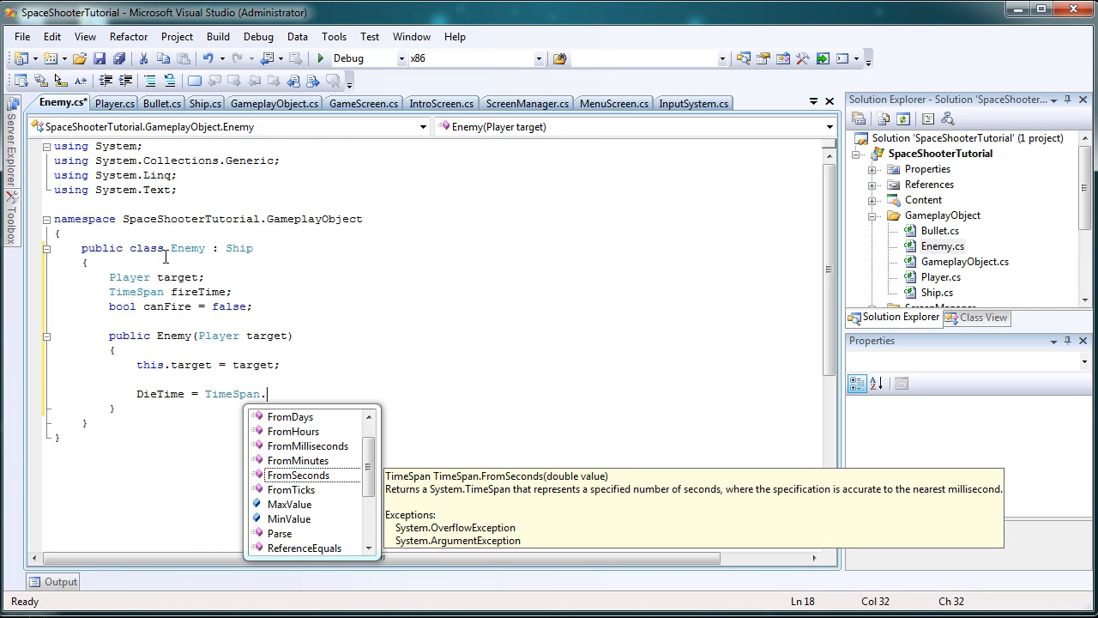
pyautogui.write('FromSeconds')
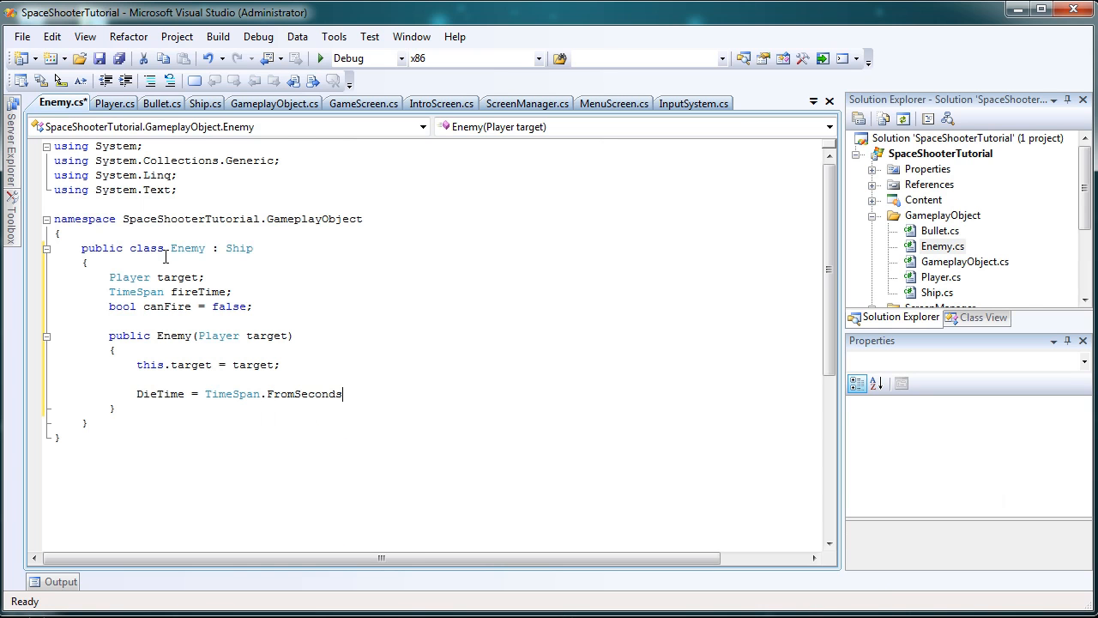
pyautogui.write('(0')
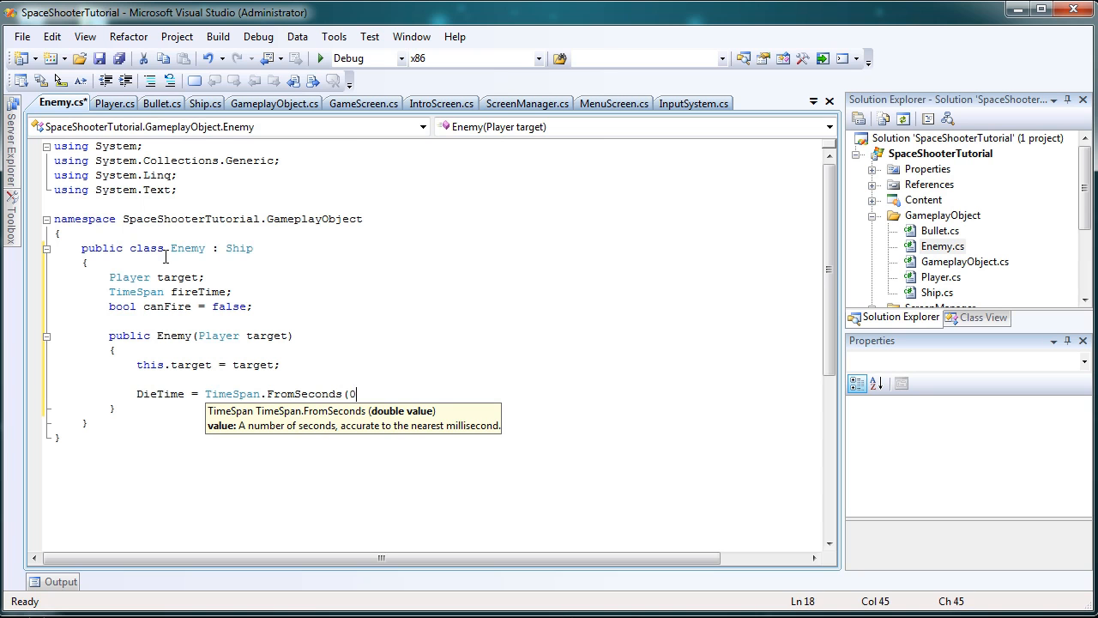
pyautogui.write('.35);')
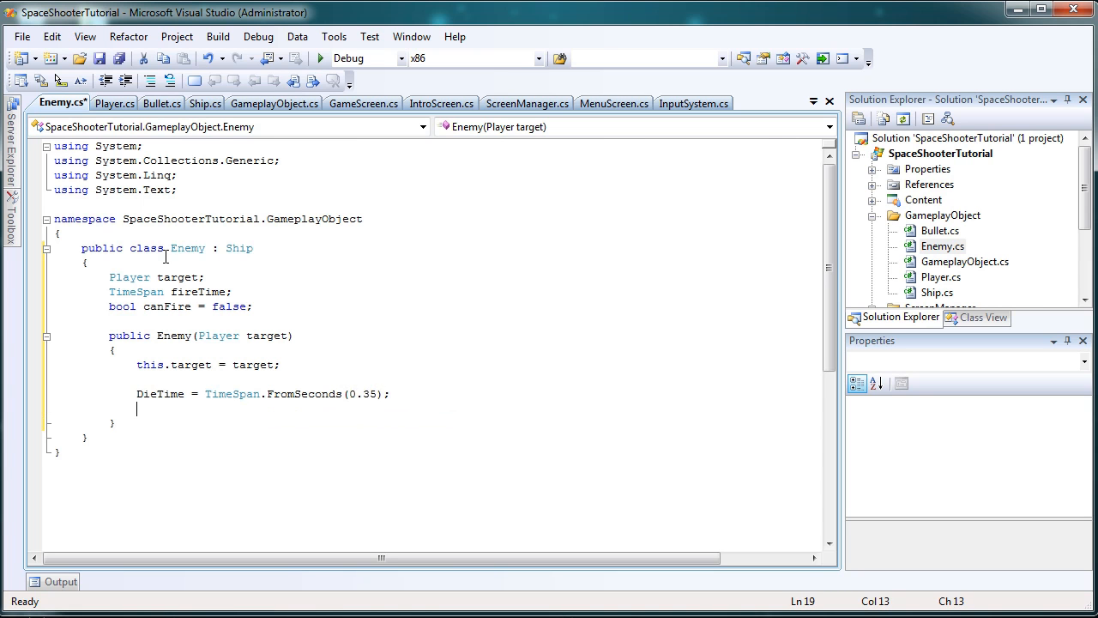
# Step: Set fireTime to TimeSpan.FromSeconds(2) and call Initialize()
pyautogui.write('fireTime = TimeSpan.FromSeconds(2);')
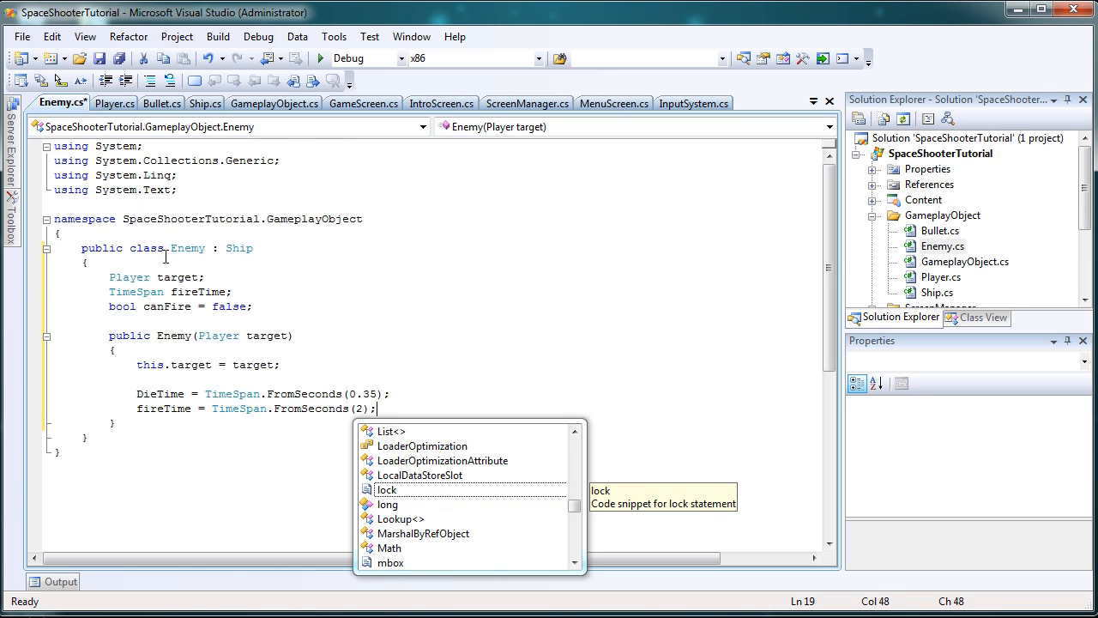
pyautogui.press('Escape')
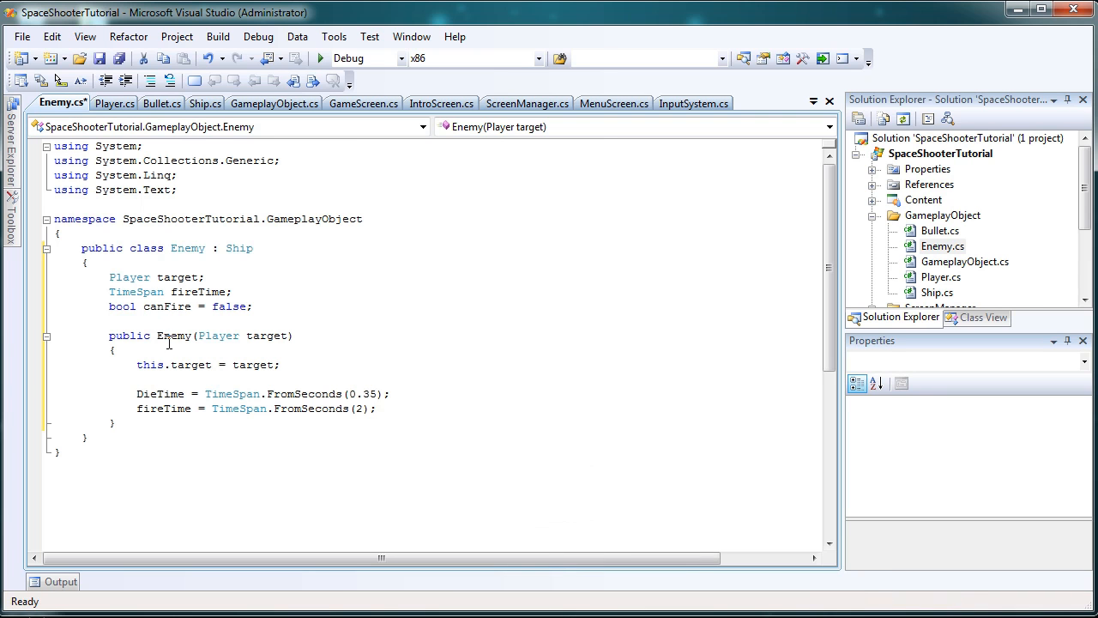
pyautogui.click(390, 408)
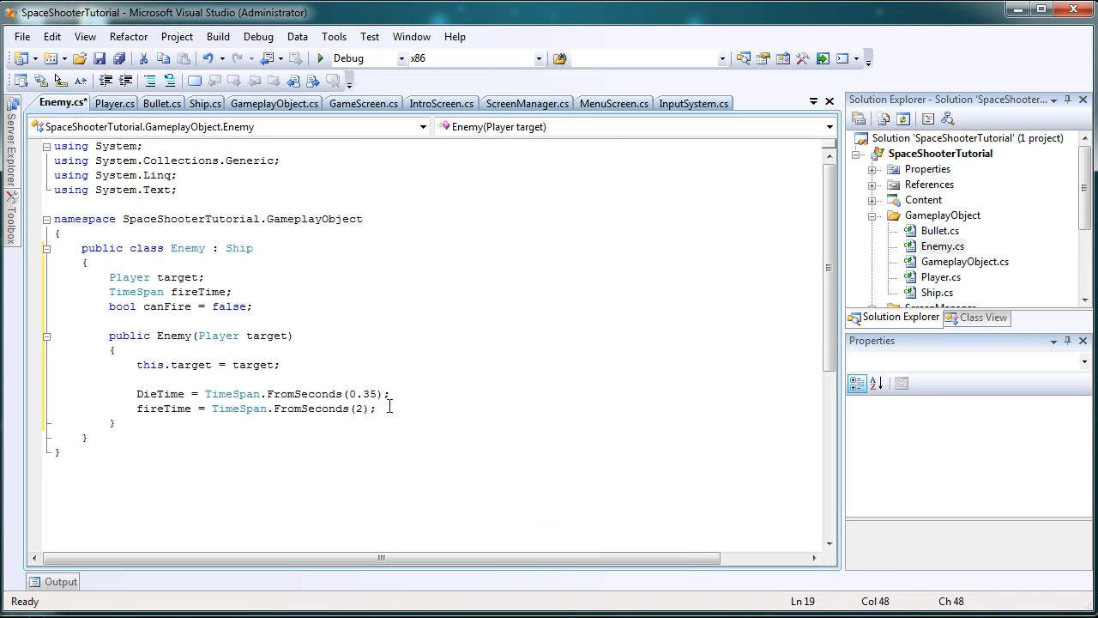
pyautogui.press('enter')
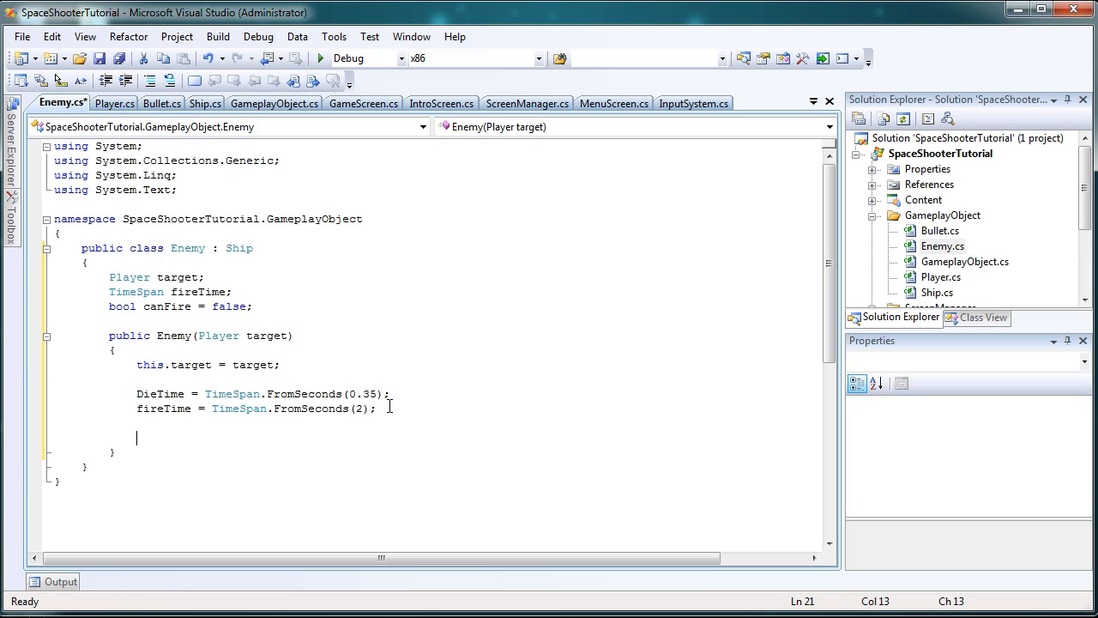
pyautogui.write('Initialize();')
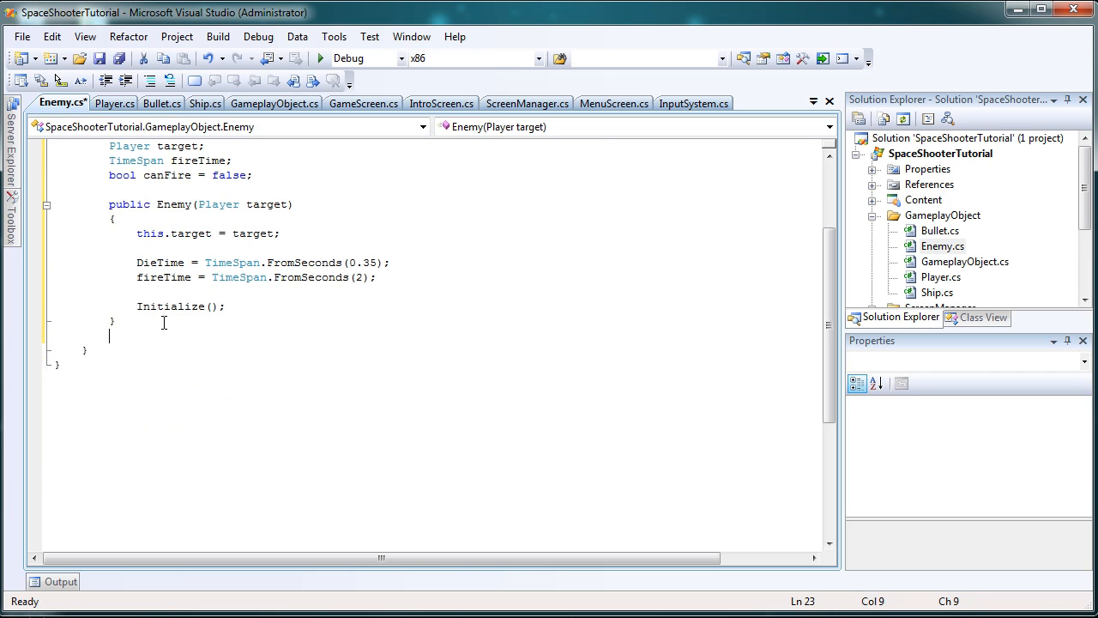
# Step: Override Initialize with Speed = 1.2f * 60f before base.Initialize()
pyautogui.write('public override i')
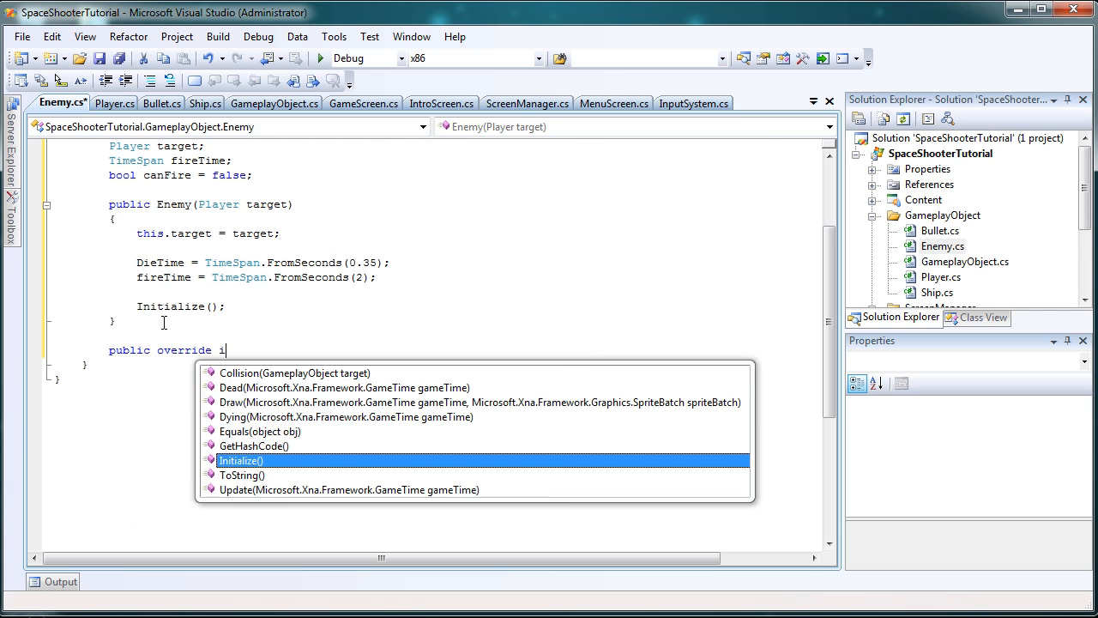
pyautogui.press('Tab')
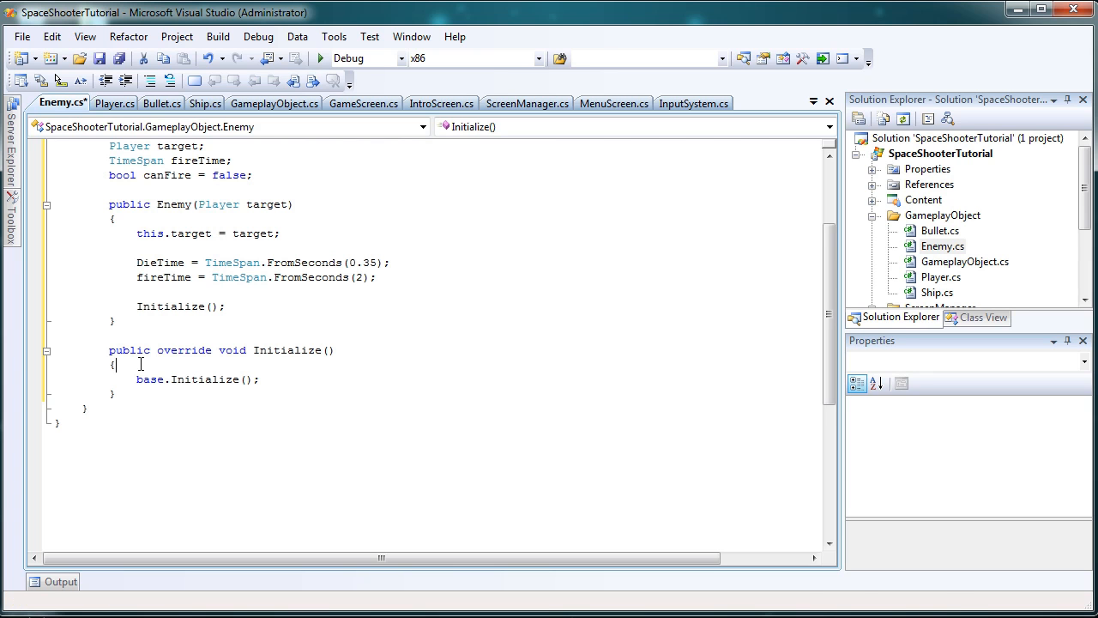
pyautogui.press('enter')
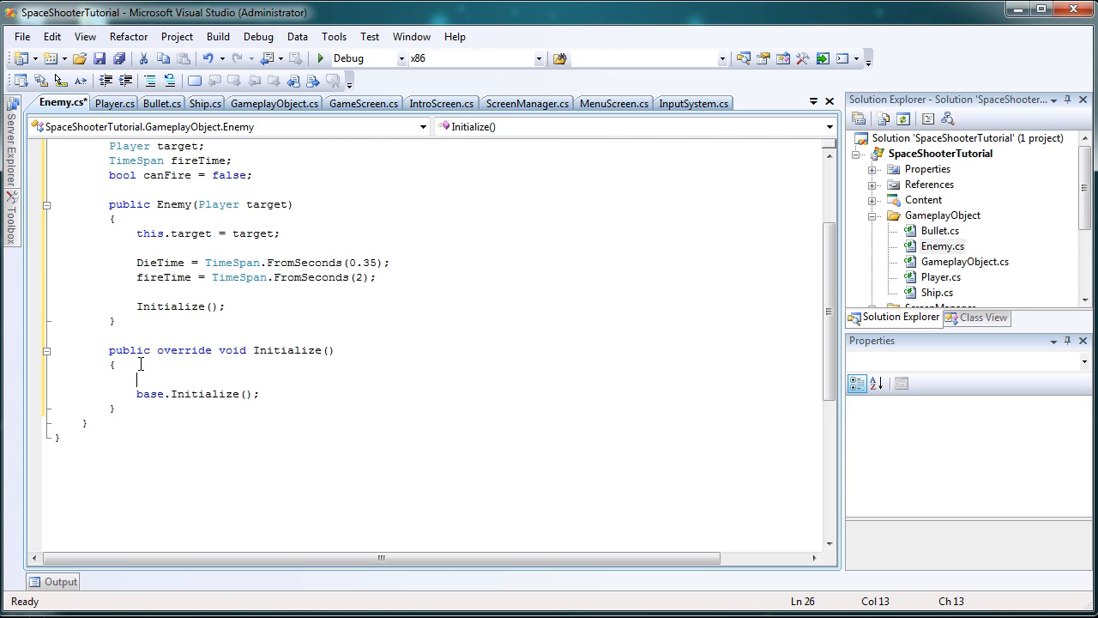
pyautogui.write('Speed =')
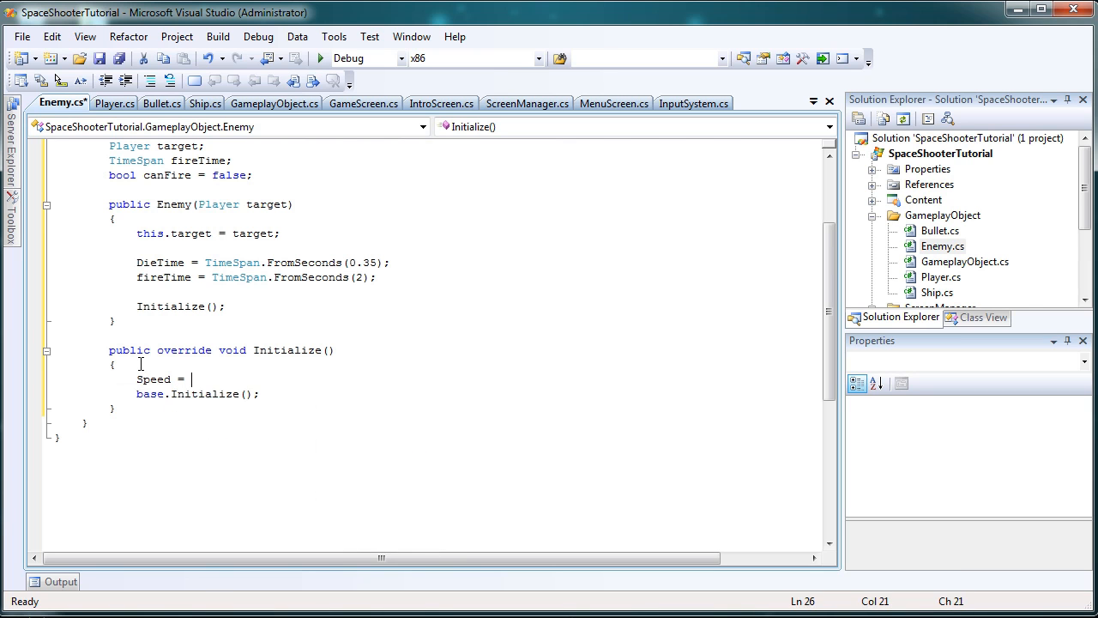
pyautogui.write('1.2f')
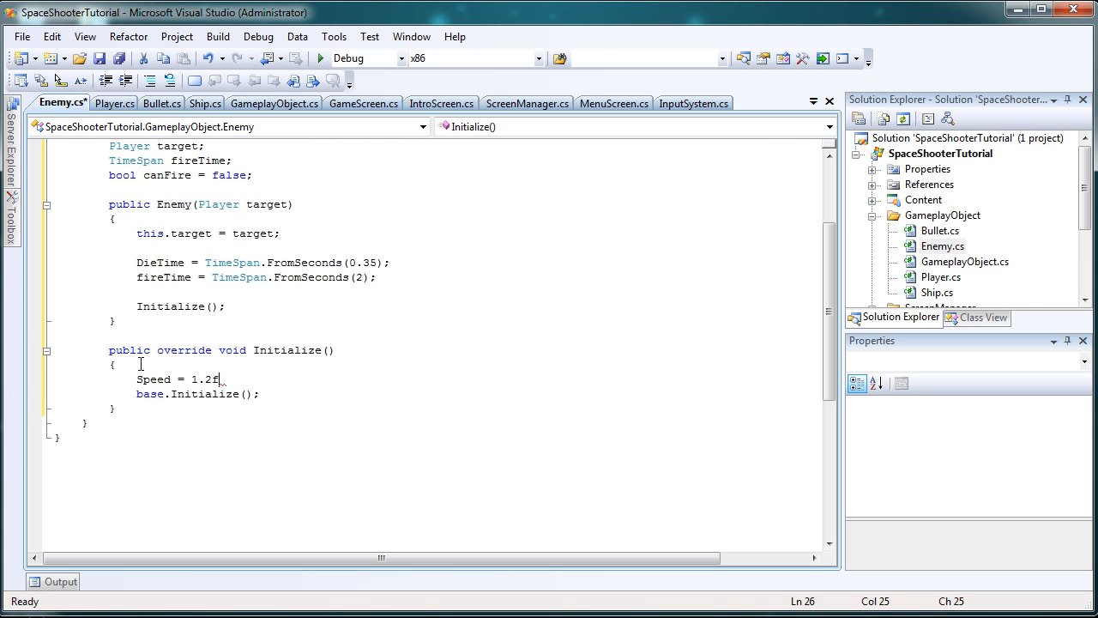
pyautogui.write('/ 60')
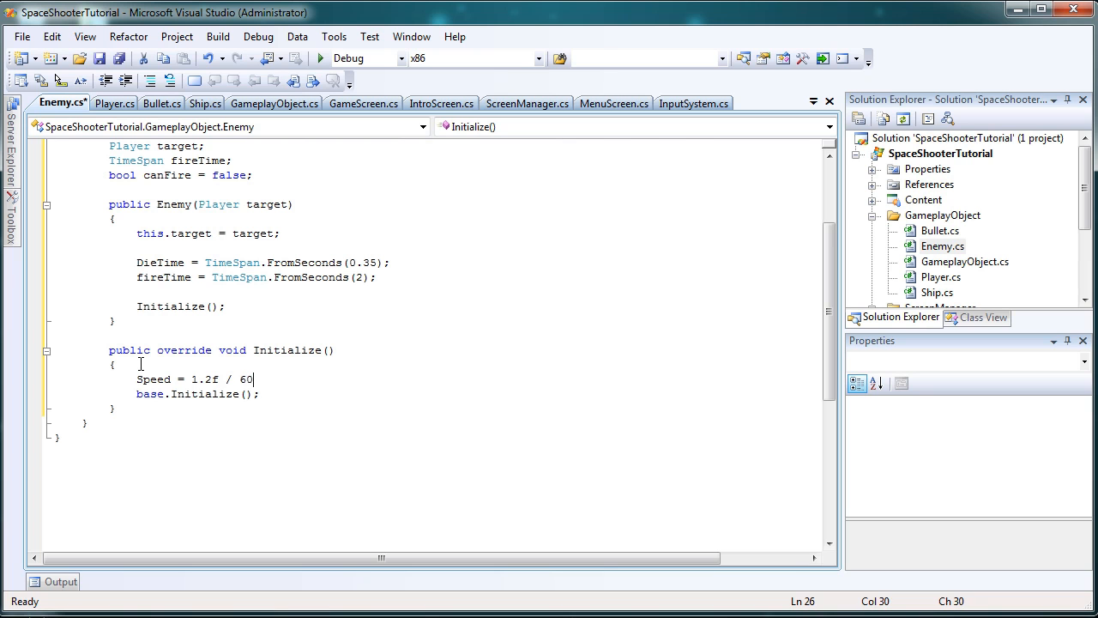
pyautogui.write('f;')
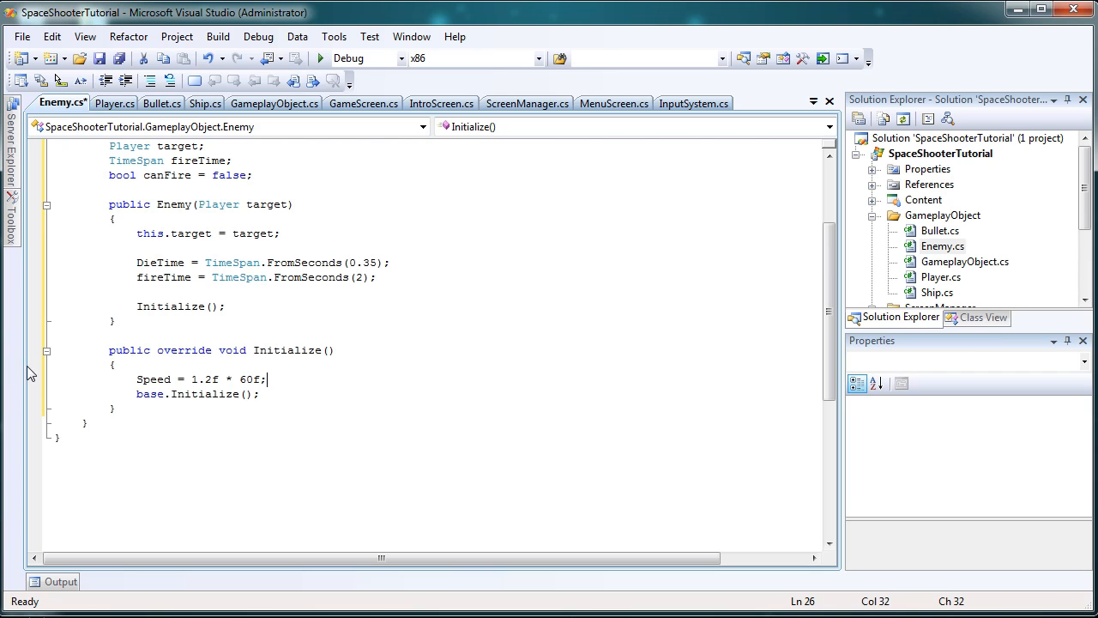
pyautogui.click(274, 103)
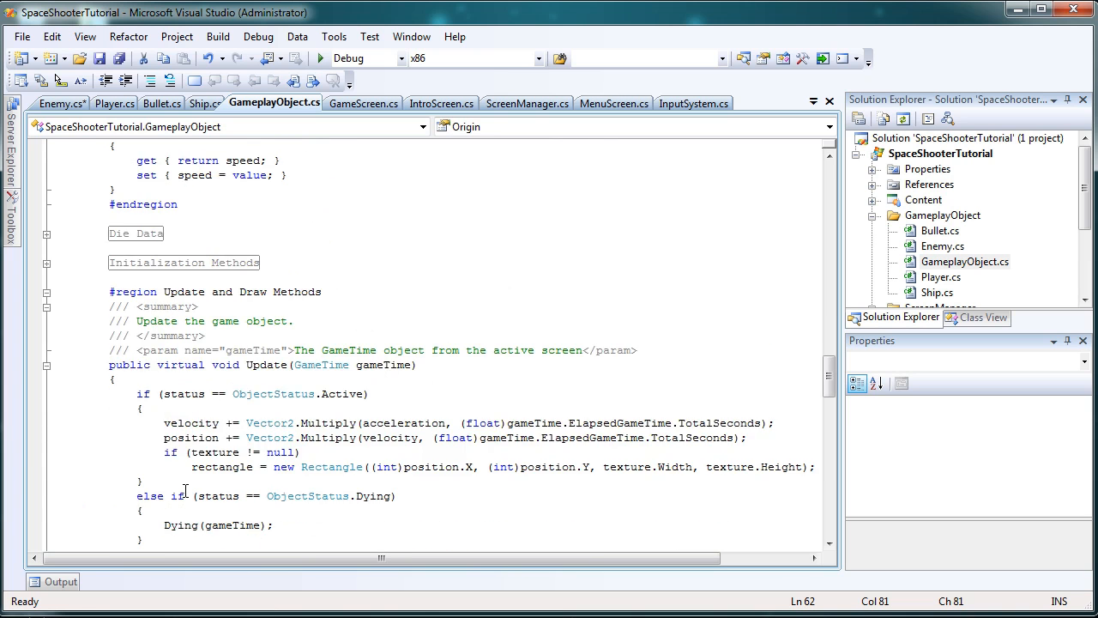
pyautogui.scroll(-3)
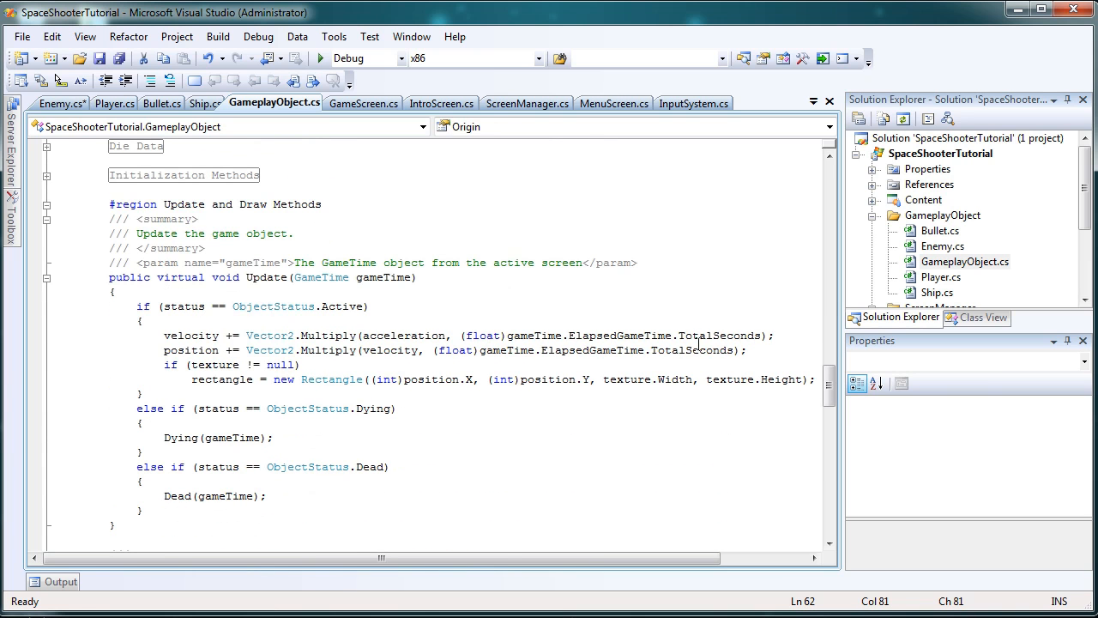
pyautogui.doubleClick(721, 335)
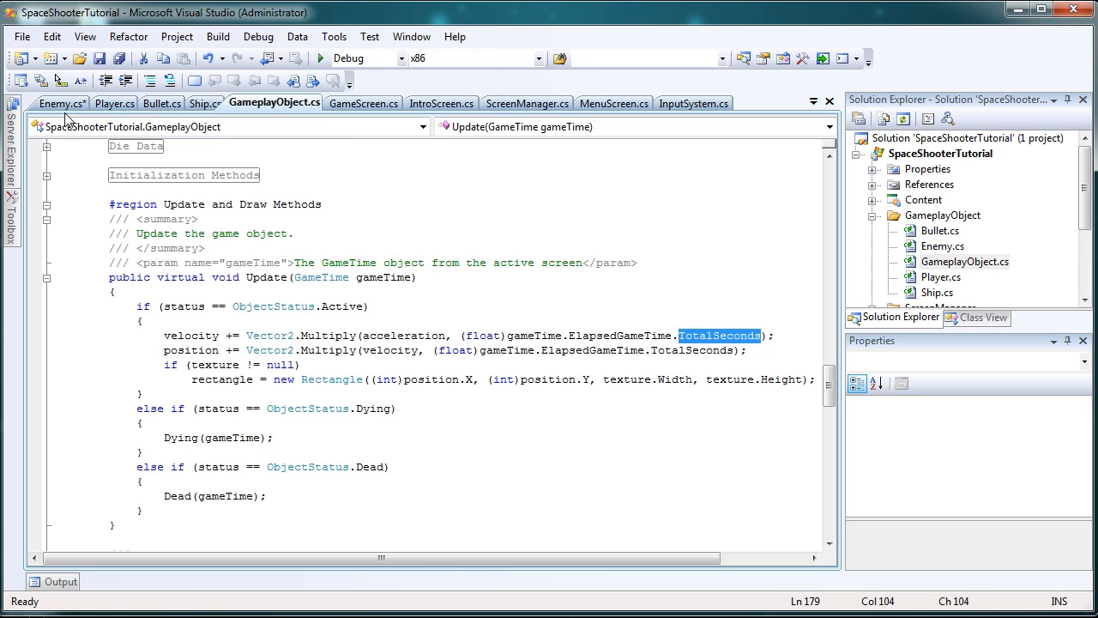
pyautogui.click(62, 103)
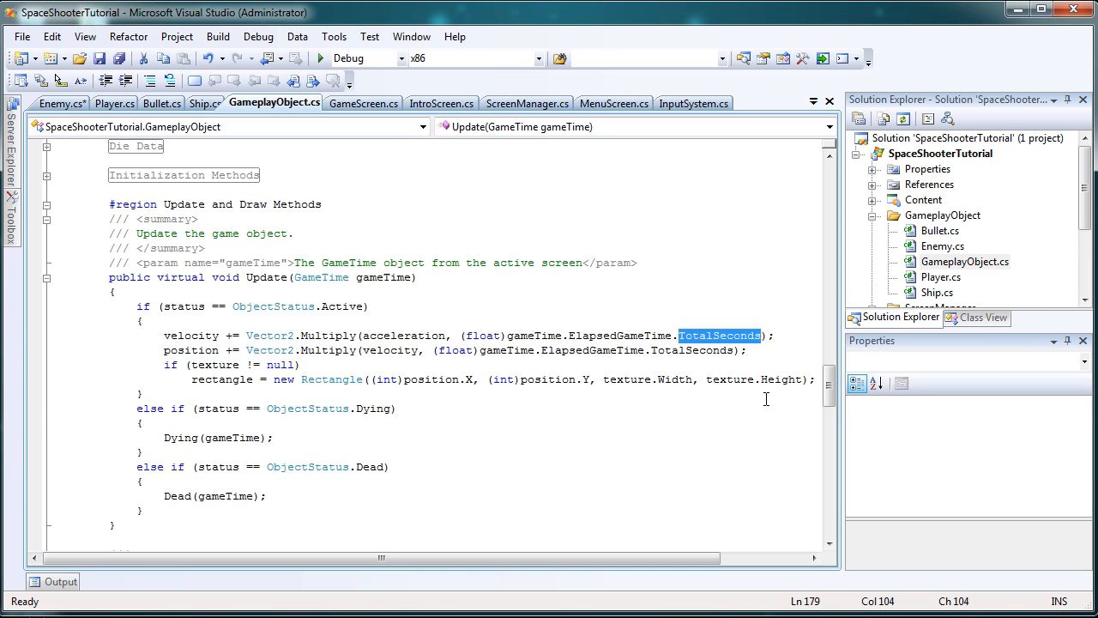
pyautogui.moveTo(676, 380)
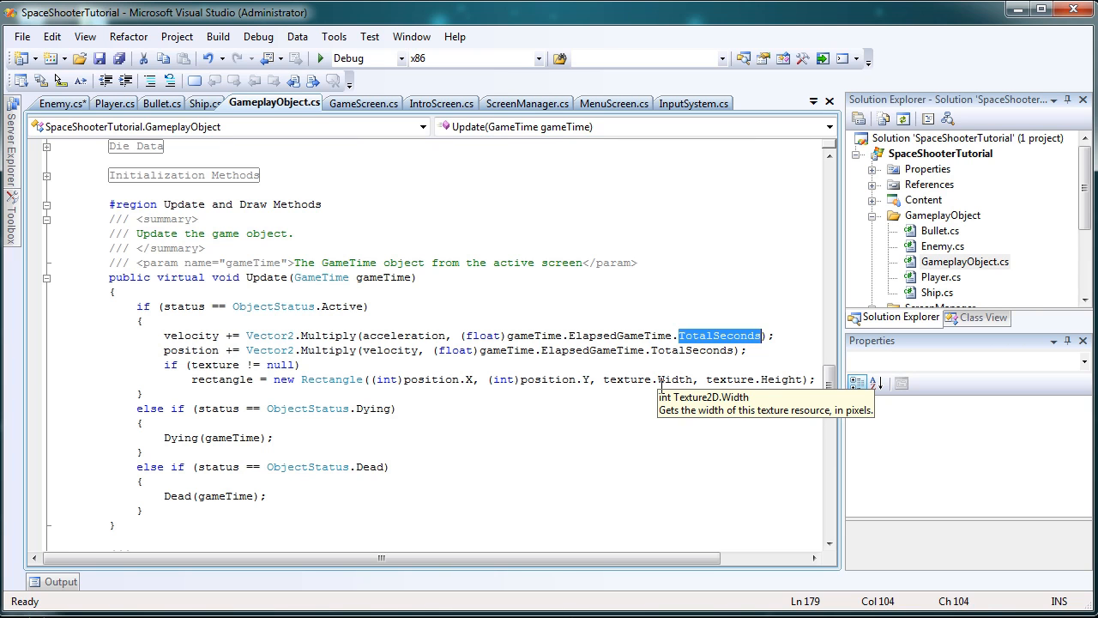
# Step: Begin a BulletColor = Color.Red assignment in Enemy's Initialize
pyautogui.click(62, 103)
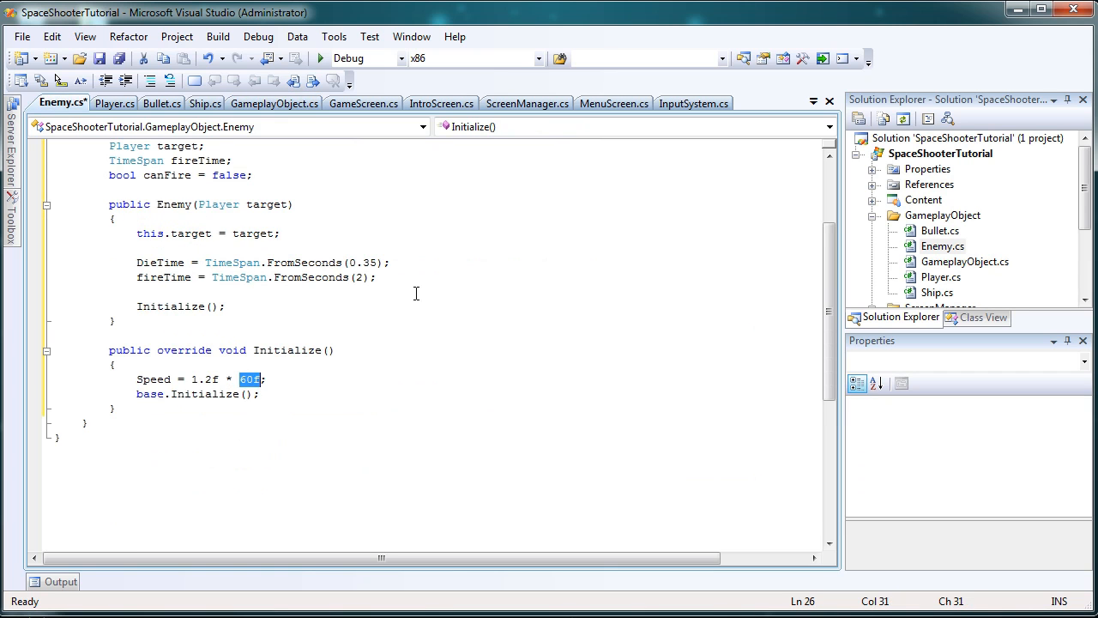
pyautogui.moveTo(278, 402)
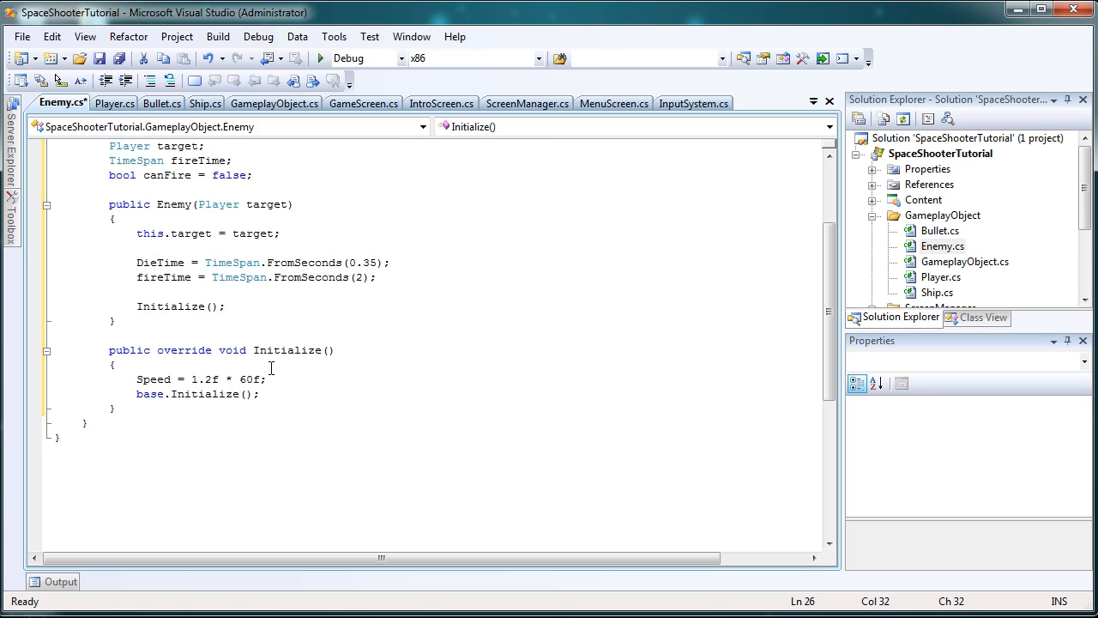
pyautogui.write('Bullet')
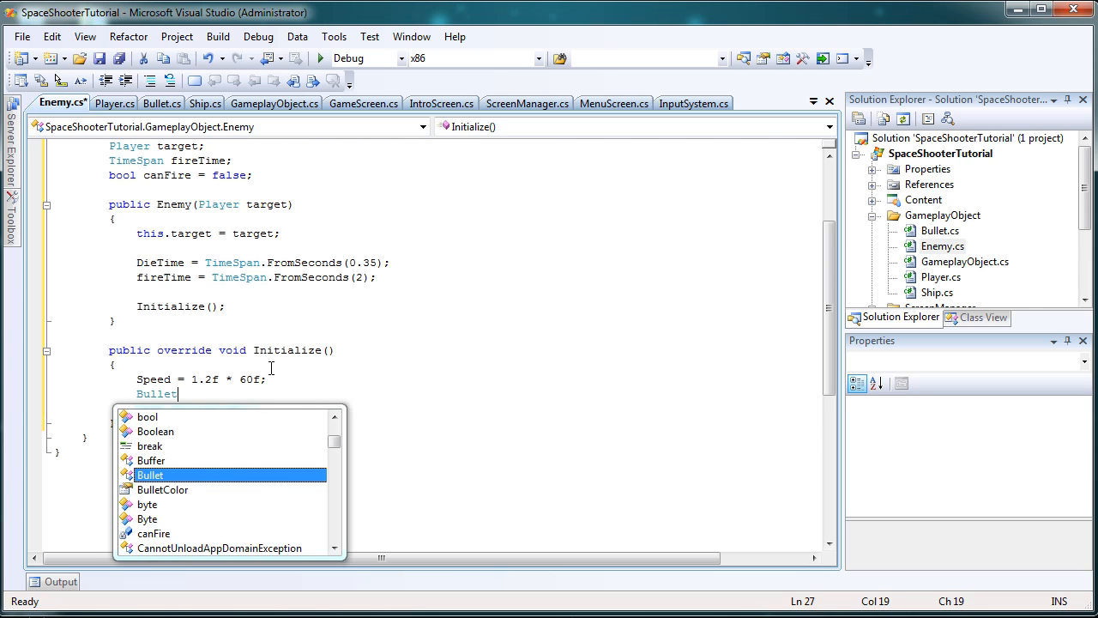
pyautogui.write('Color')
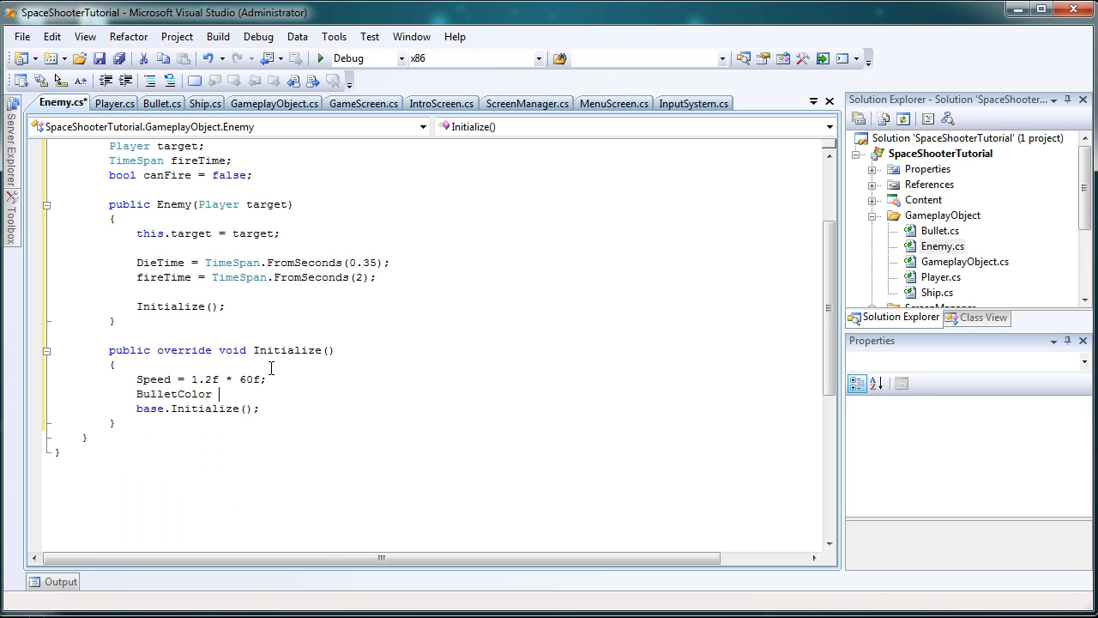
pyautogui.write('= Color.r')
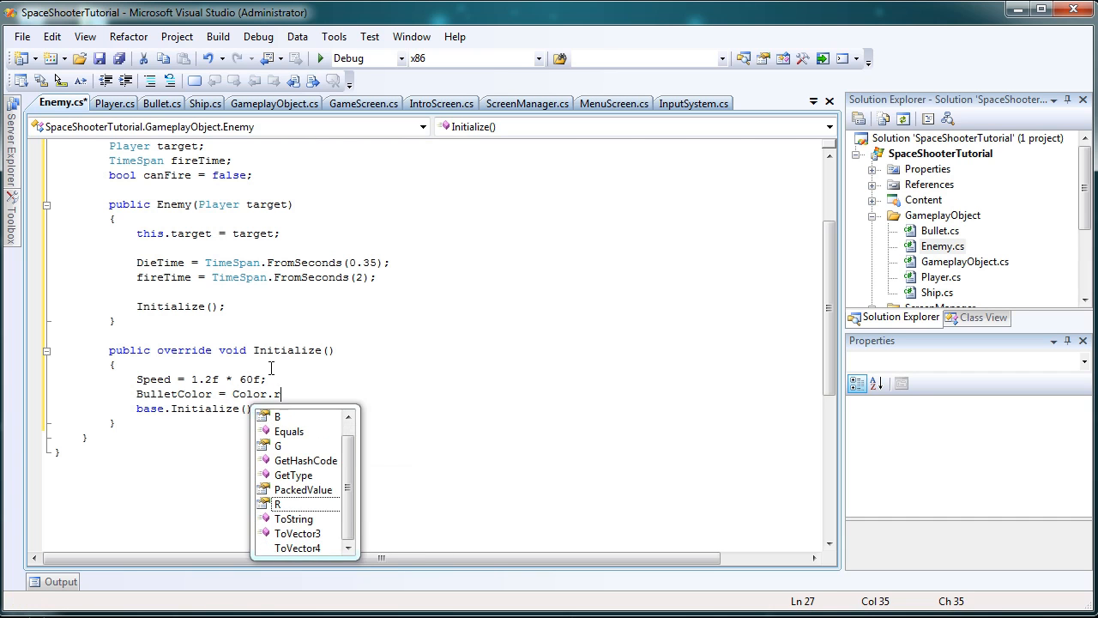
pyautogui.write('ed')
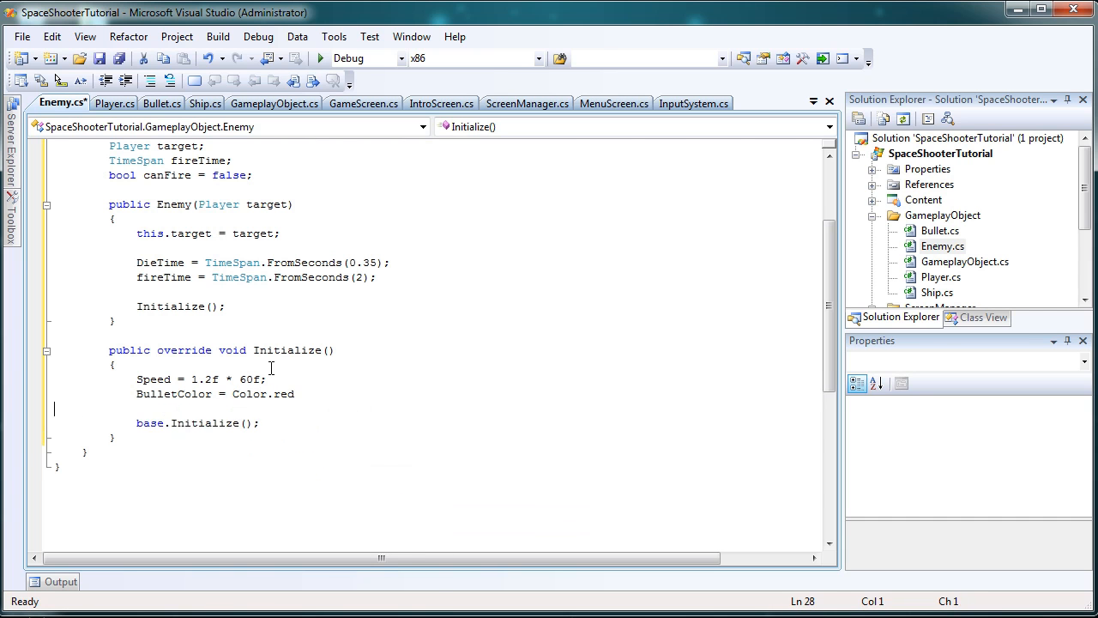
pyautogui.write('Re')
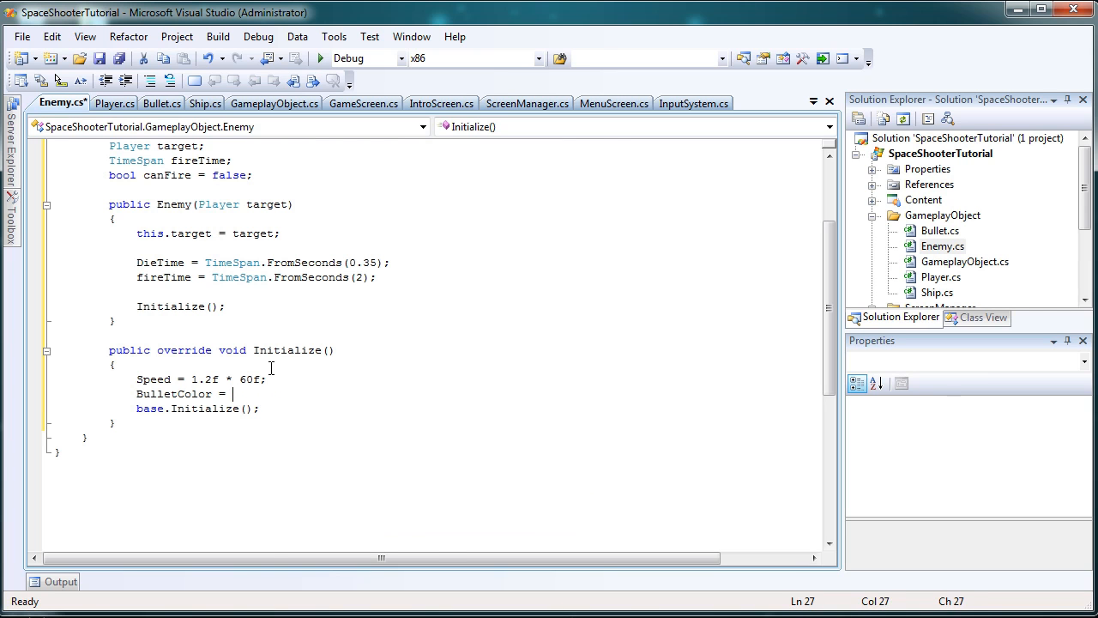
pyautogui.write('Color')
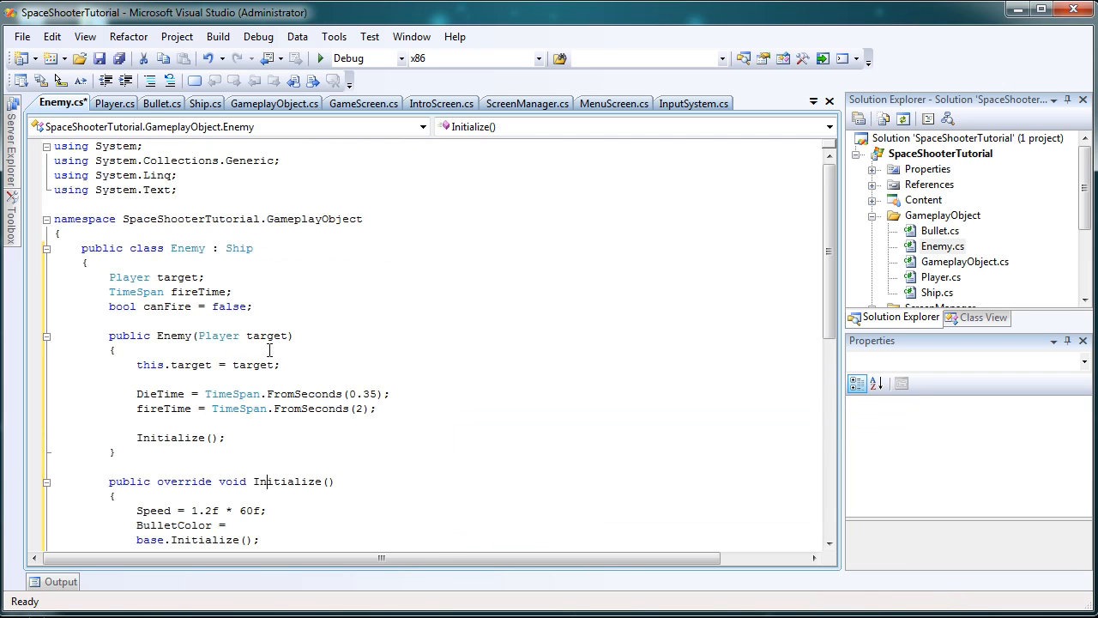
# Step: Add a using Microsoft.Xna.Framework directive at the top of Enemy.cs
pyautogui.write('using Microsof')
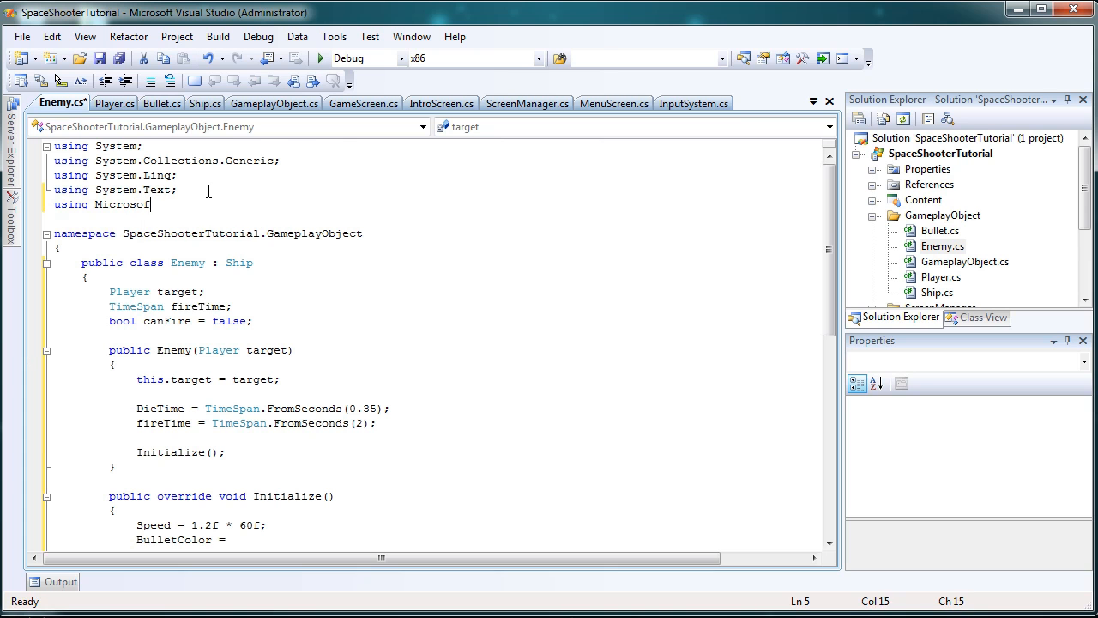
pyautogui.write('t.Xna.fro')
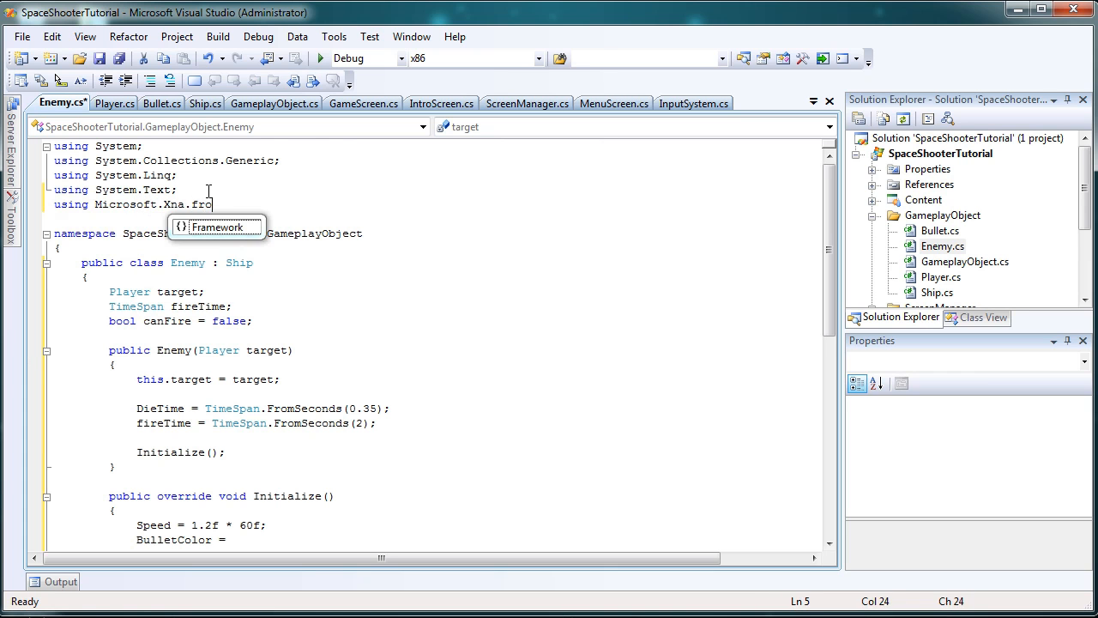
pyautogui.press('BackSpace')
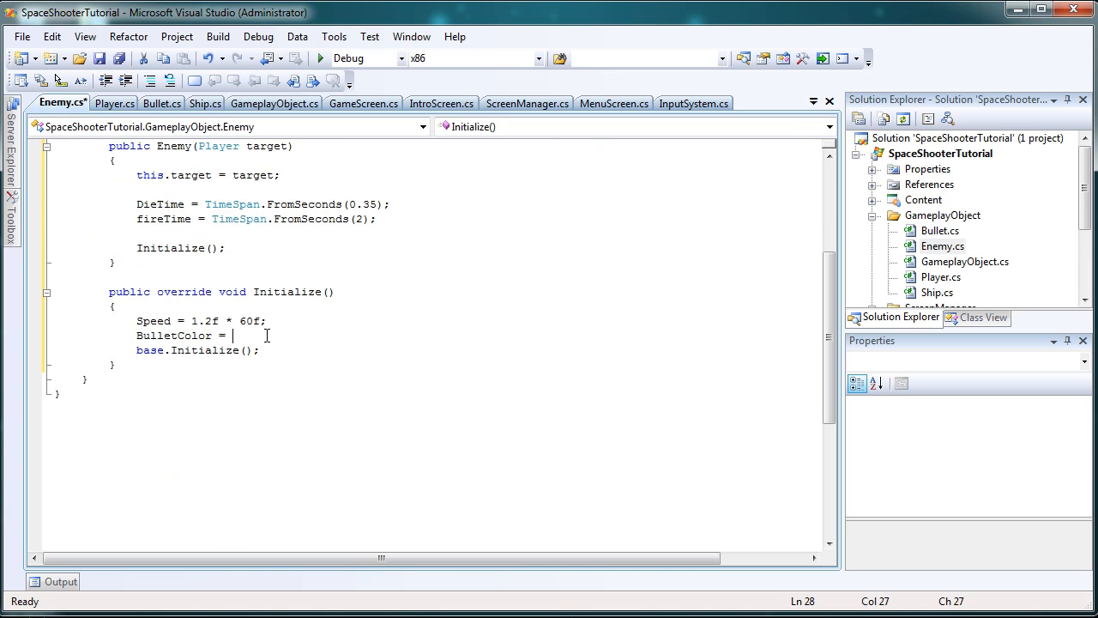
# Step: Complete BulletColor = Color.Red and start a public static enemyTexture field
pyautogui.write('Color.Red;')
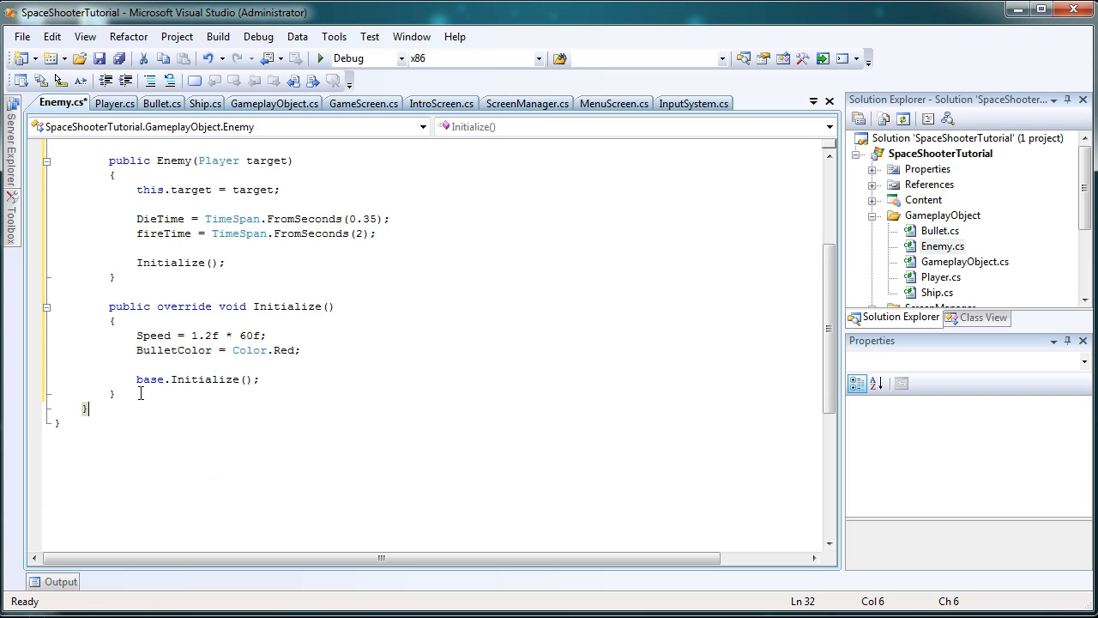
pyautogui.write('public static Texture2D')
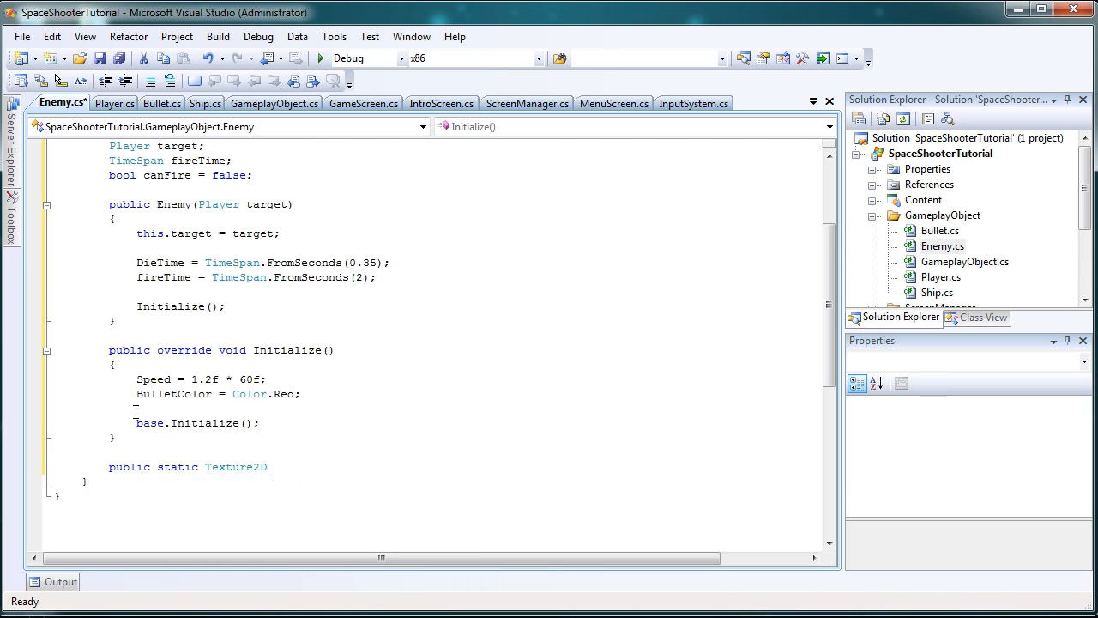
pyautogui.write('enemyTexture;')
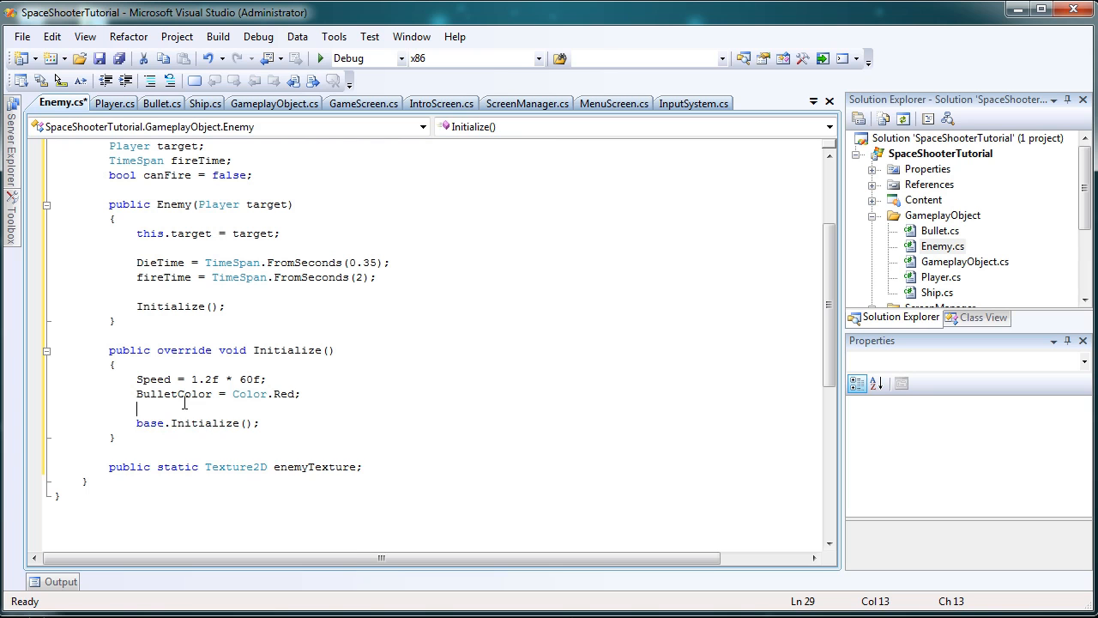
# Step: Set Texture = enemyTexture in Initialize and declare public static Texture2D enemyTexture
pyautogui.write('Texture')
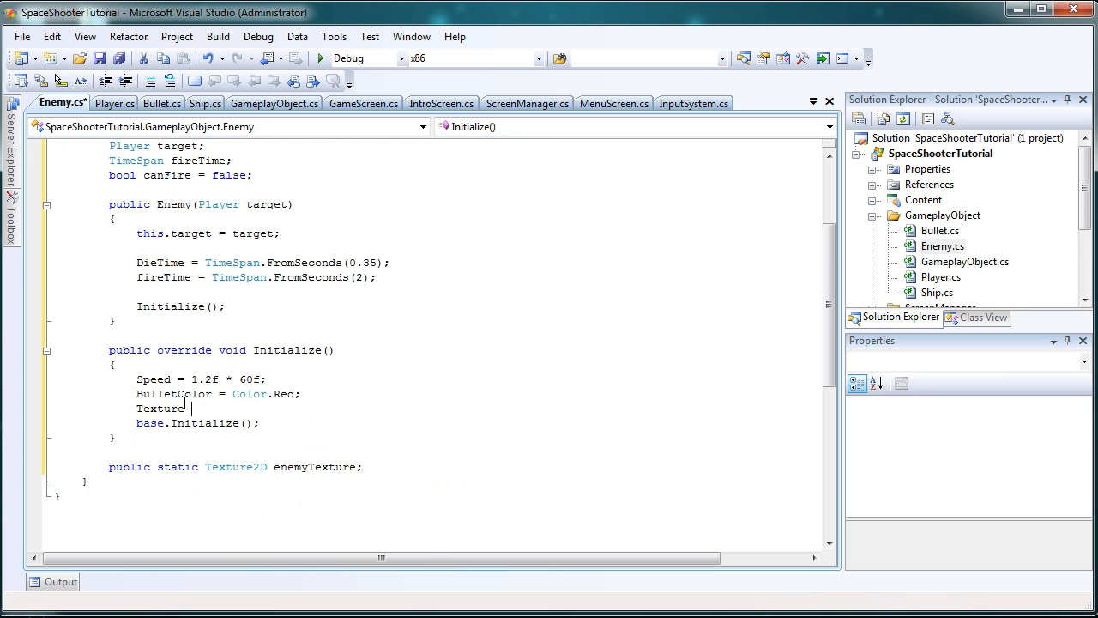
pyautogui.write('= enemyTexture;')
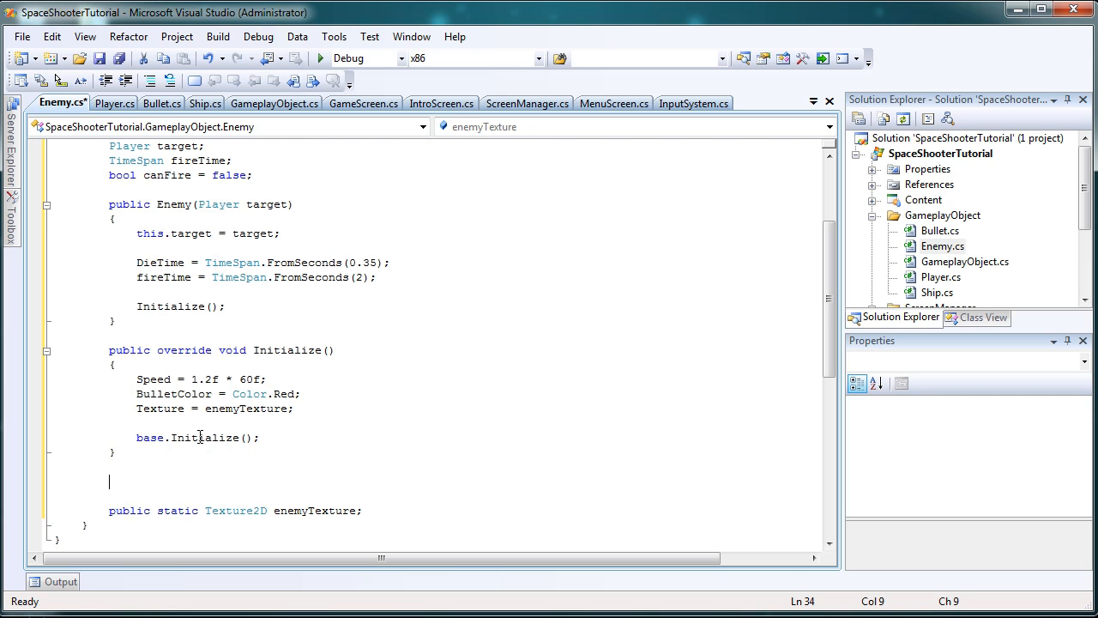
pyautogui.write('publ')
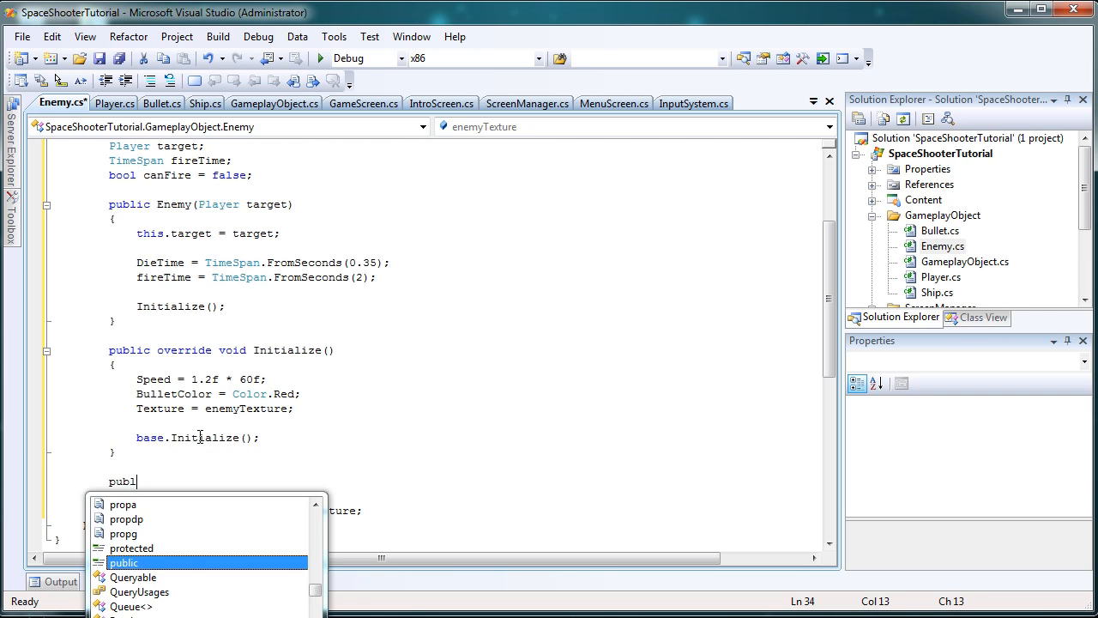